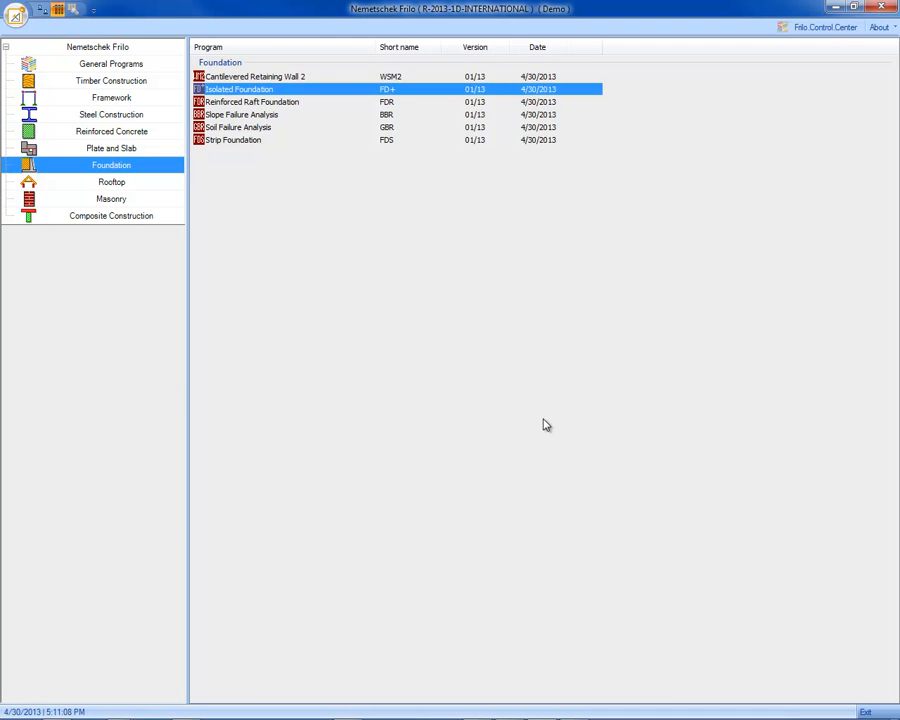
# Launch Isolated Foundation (FD+) from the Frilo Control Center foundation list.
pyautogui.doubleClick(238, 89)
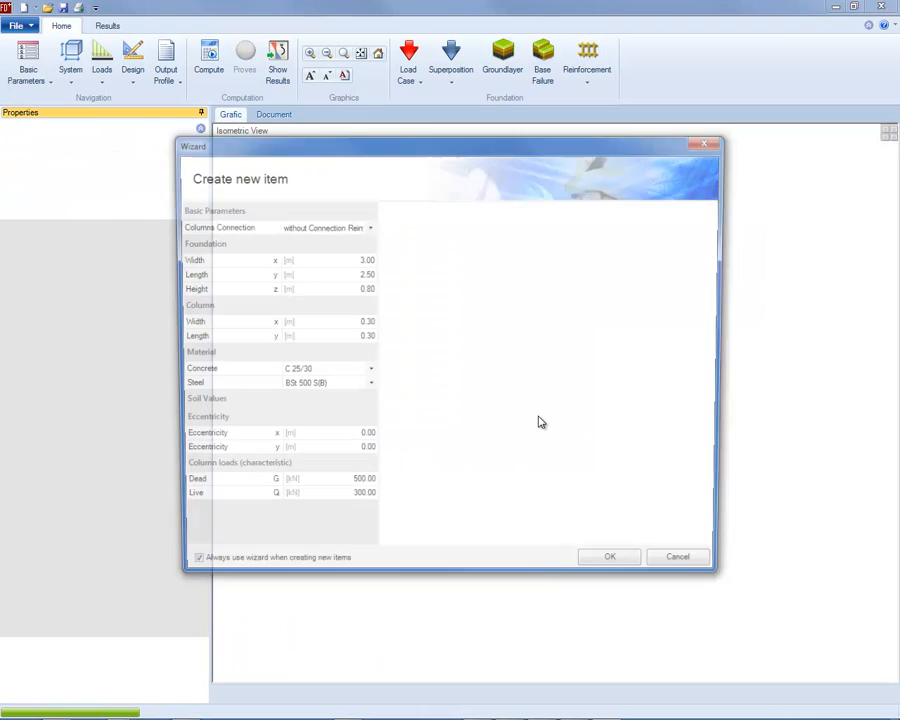
# Connect the column with a sleeve and enter 2.00 m foundation dimensions.
pyautogui.click(368, 225)
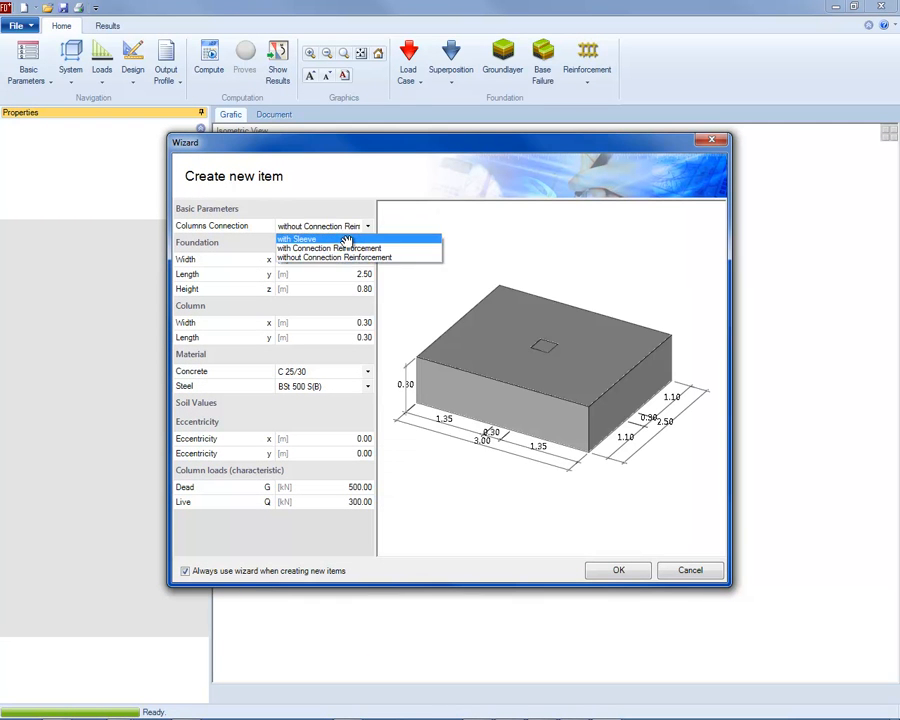
pyautogui.click(300, 239)
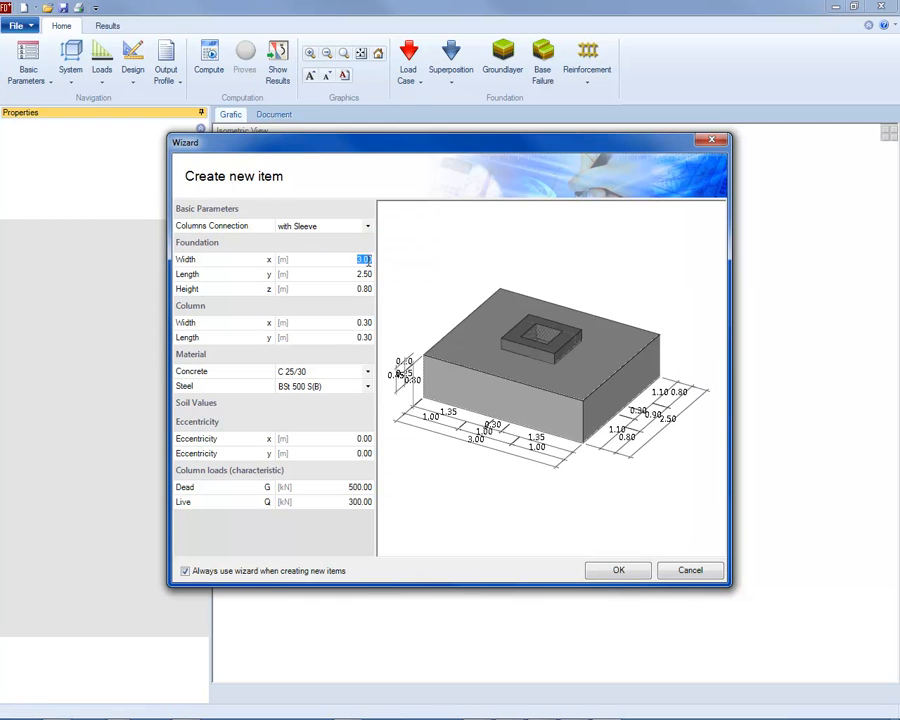
pyautogui.write('2.00')
pyautogui.click(326, 322)
pyautogui.write('0.5')
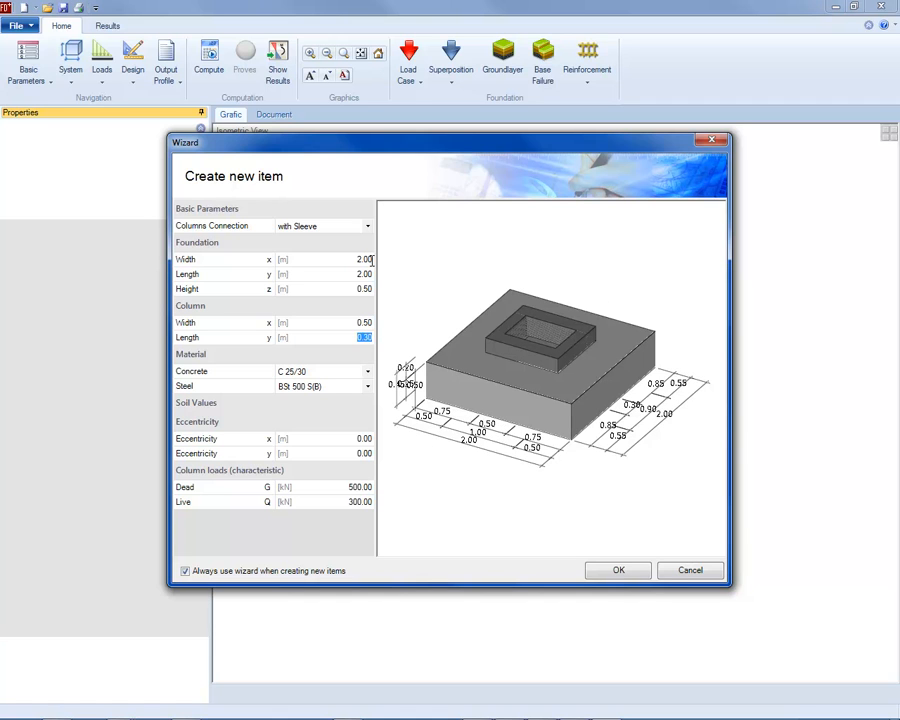
pyautogui.click(320, 371)
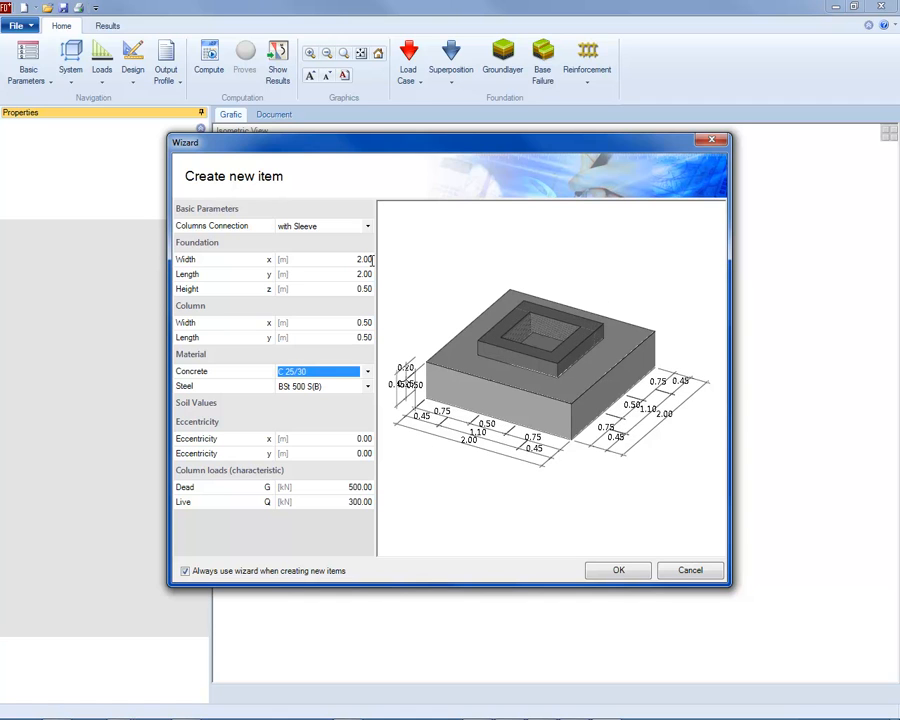
pyautogui.moveTo(371, 378)
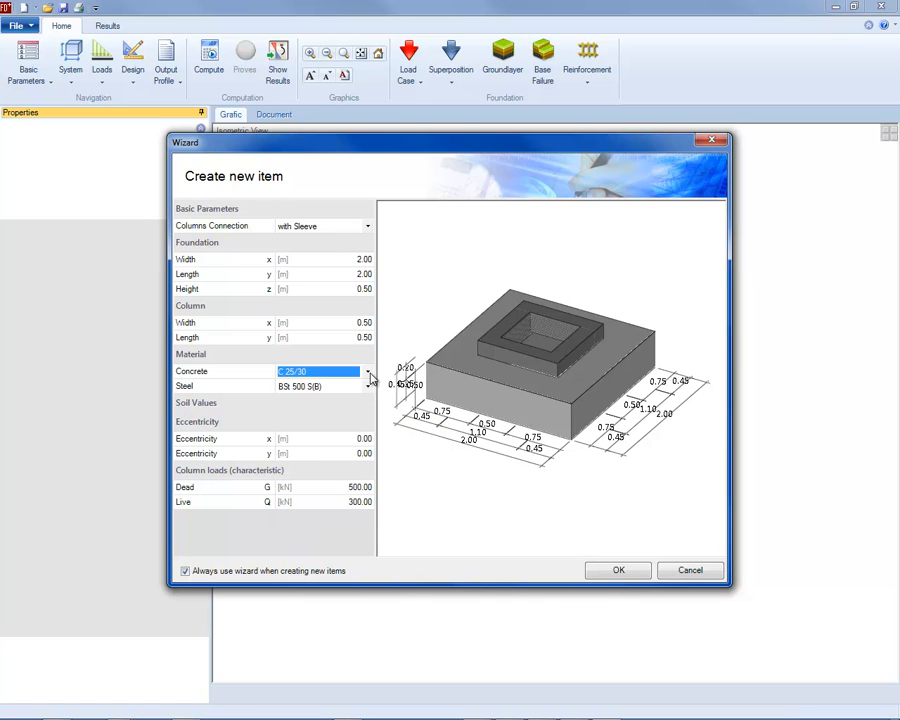
# Keep steel grade BSt 500 S(B) and set the dead load to 1000.
pyautogui.click(367, 386)
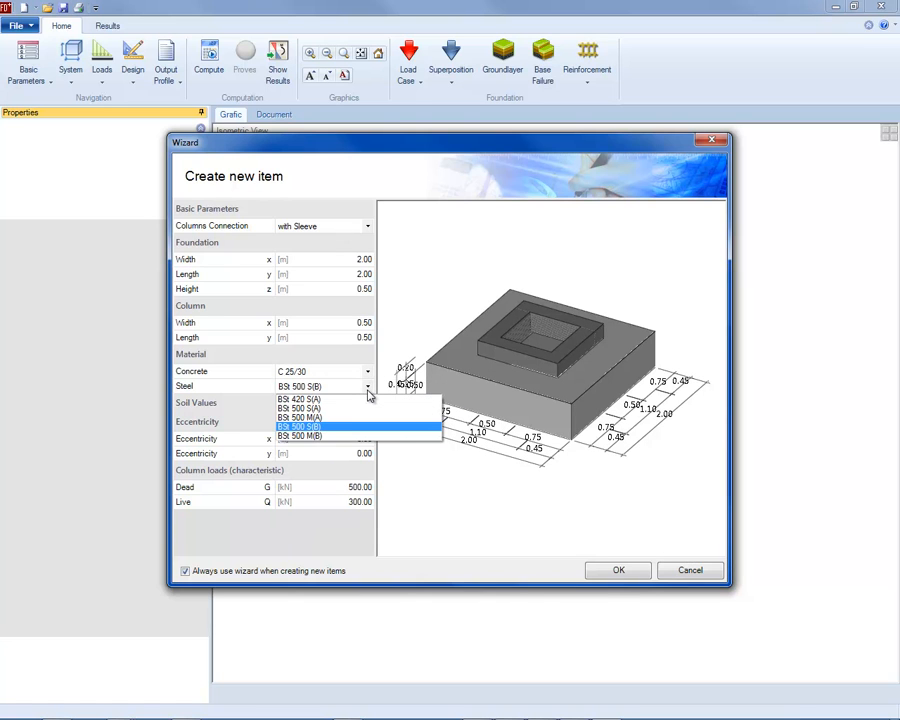
pyautogui.click(298, 426)
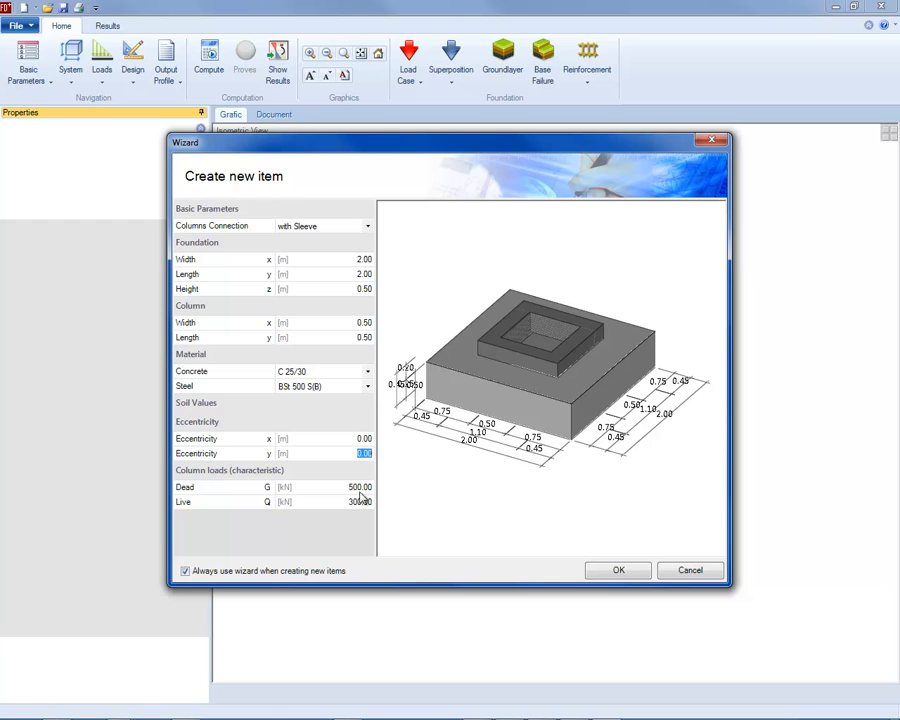
pyautogui.click(359, 487)
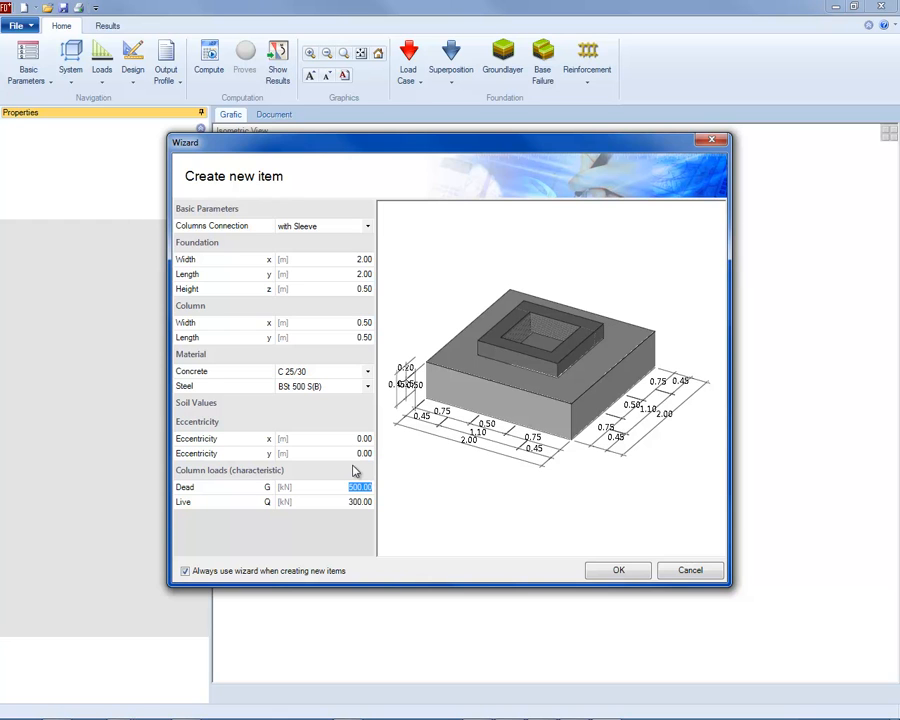
pyautogui.write('1000')
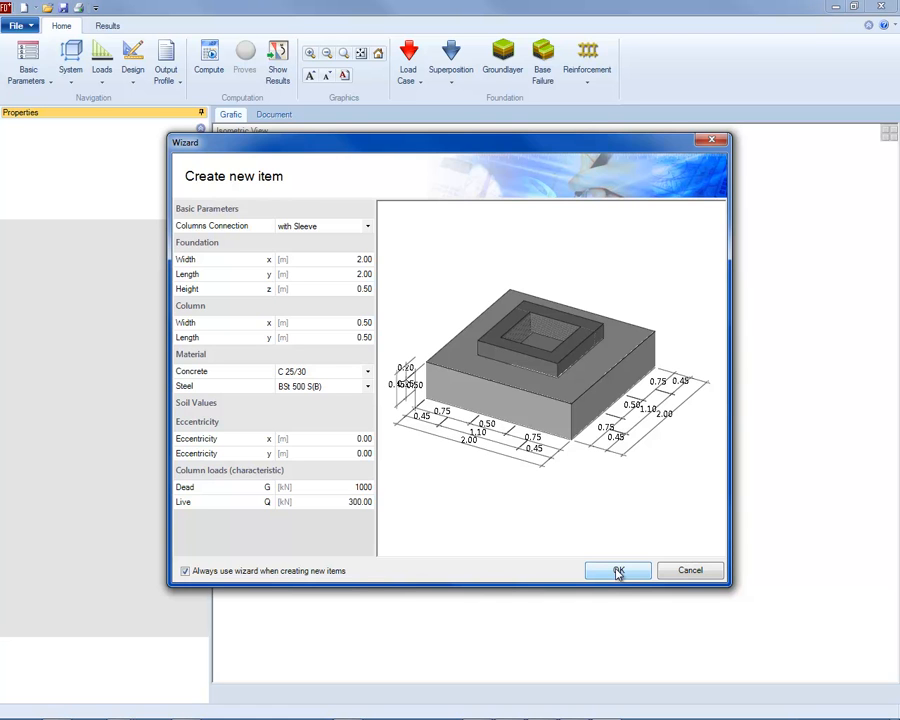
# Create the footing using the characteristic calculation method and reinforced concrete standard.
pyautogui.click(617, 570)
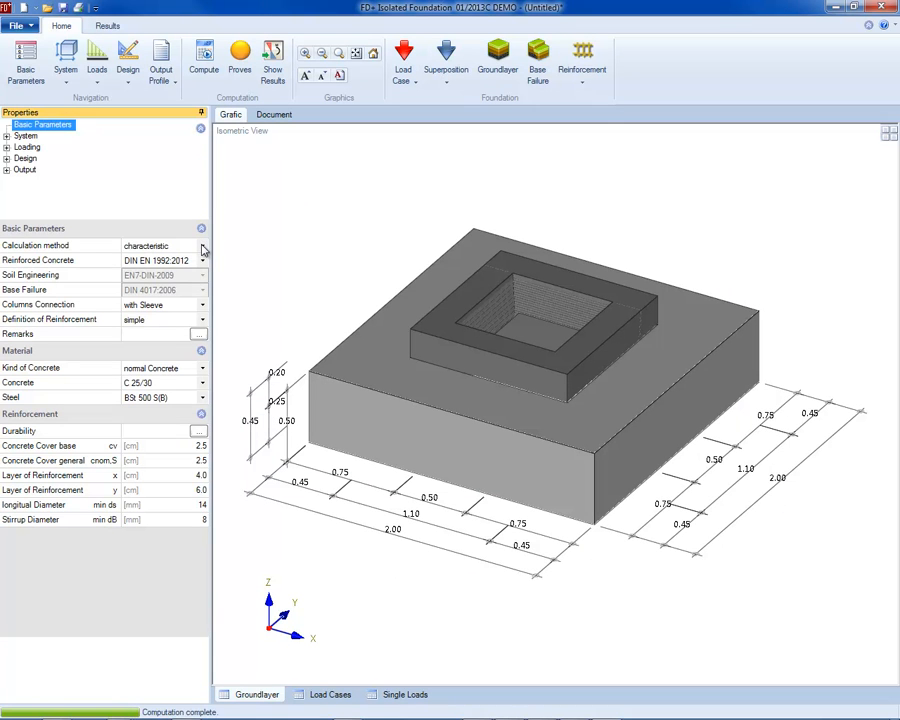
pyautogui.click(201, 245)
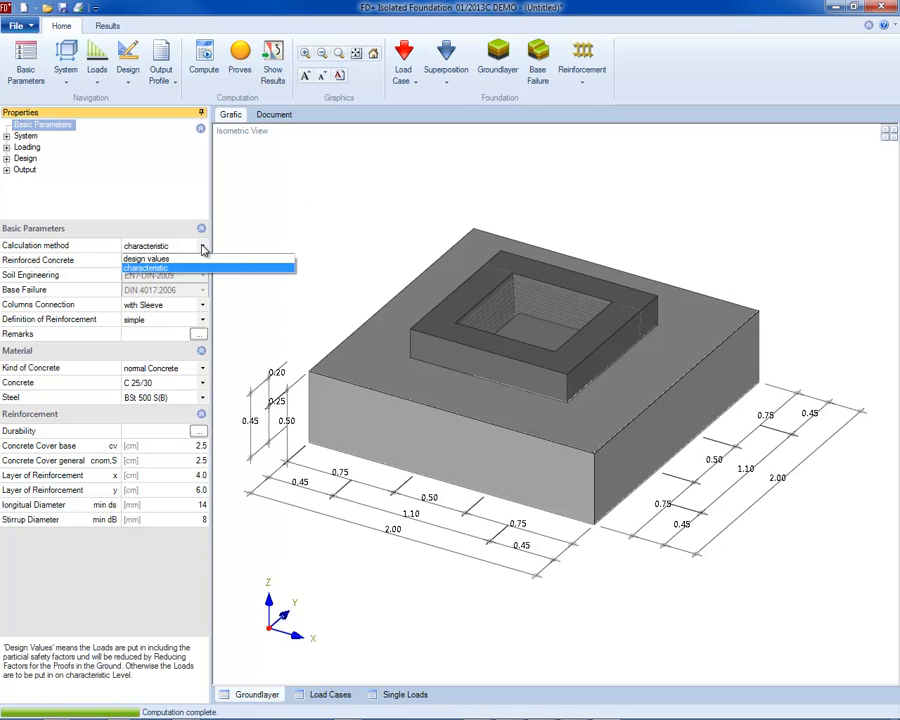
pyautogui.click(155, 245)
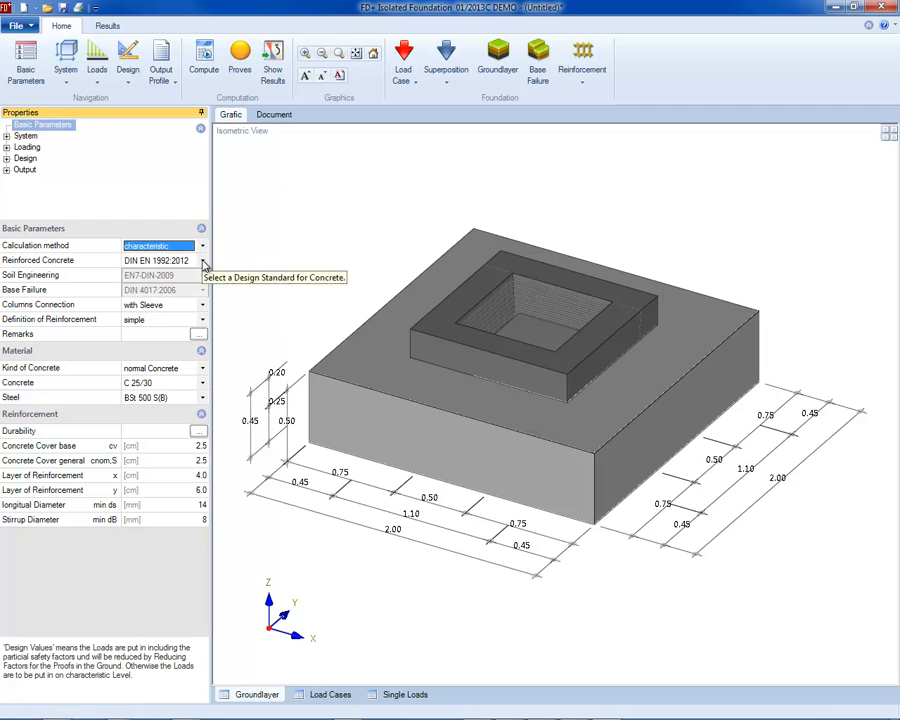
pyautogui.click(155, 260)
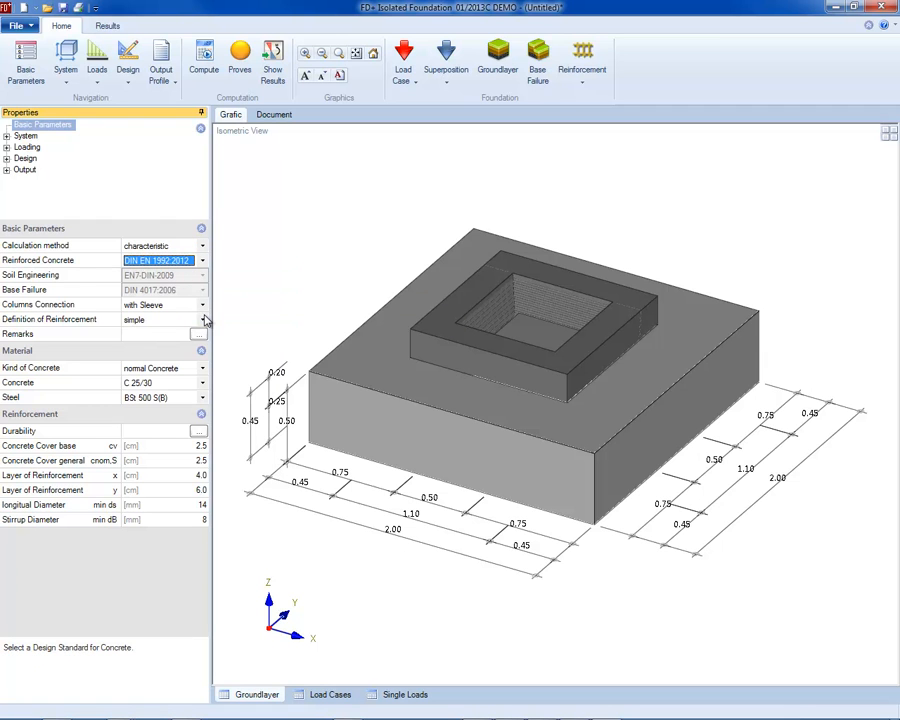
# Accept the durability settings, raising both concrete covers to 3.0 cm.
pyautogui.click(200, 319)
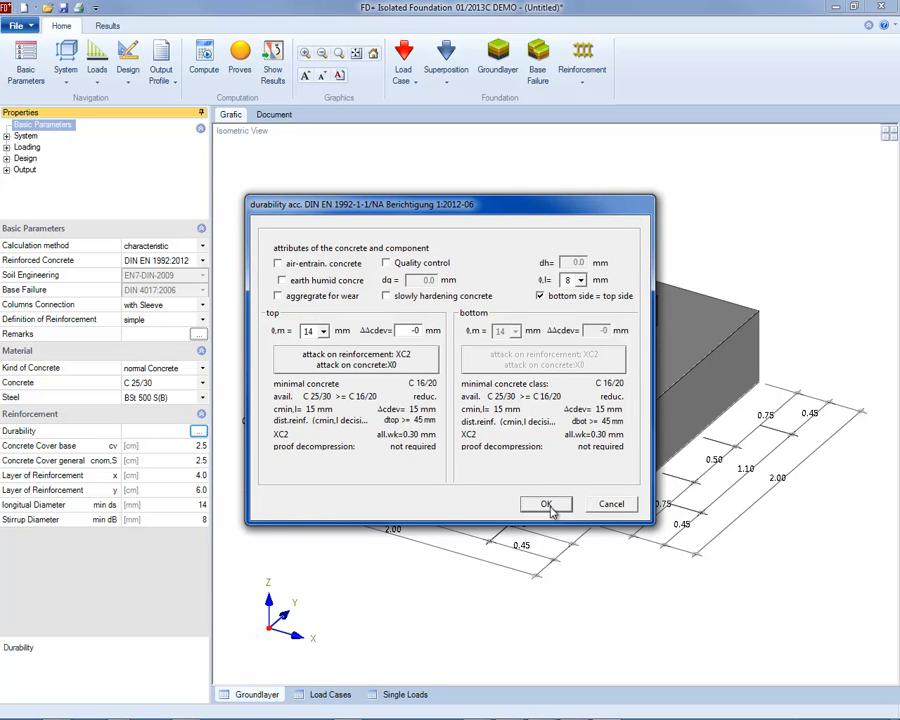
pyautogui.click(546, 504)
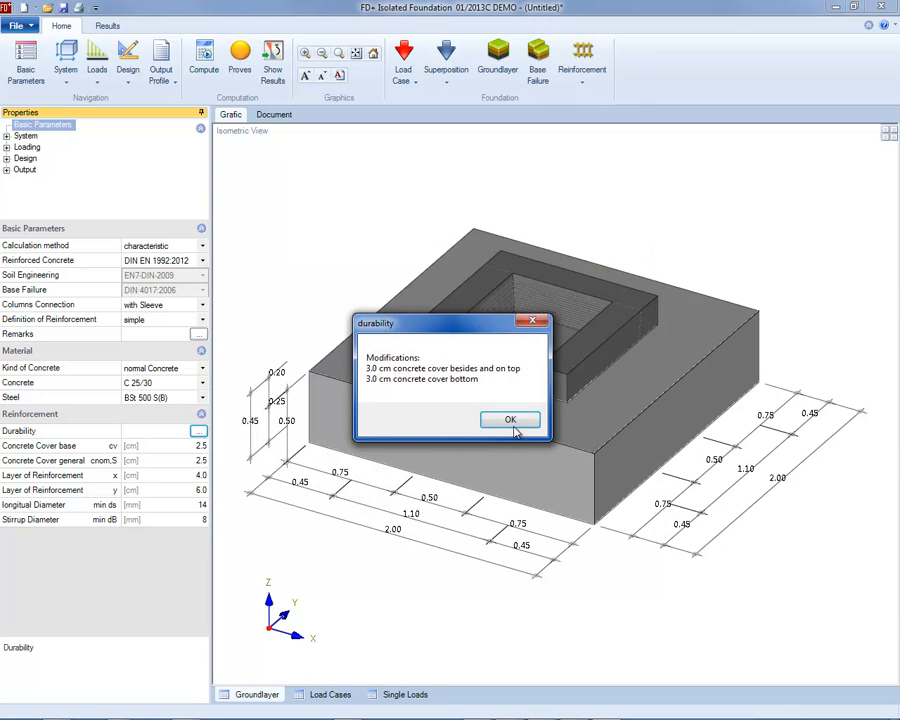
pyautogui.click(510, 419)
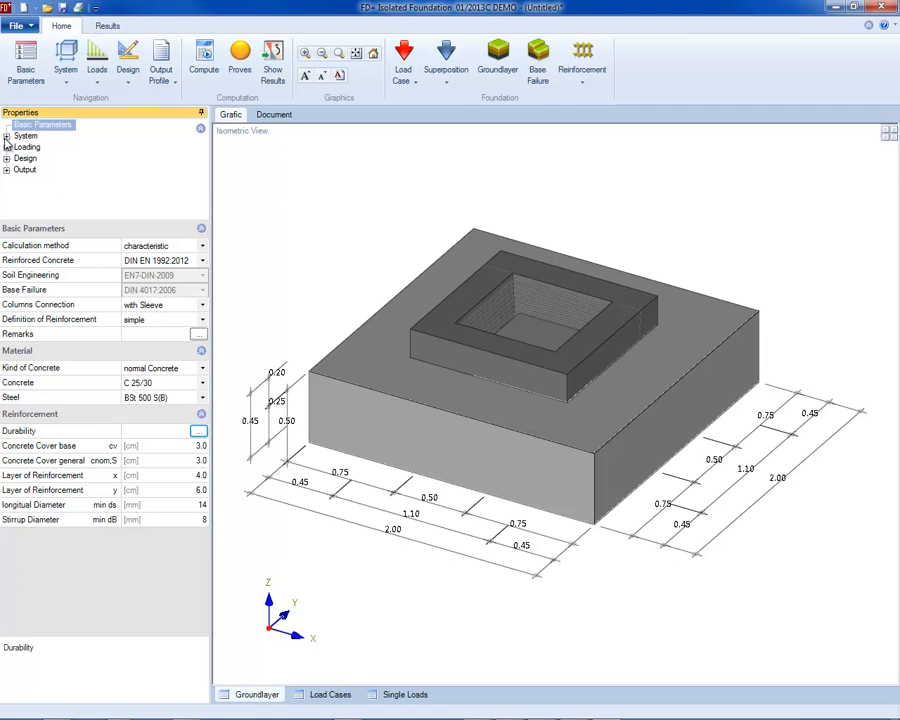
# Set sleeve height and anchoring depth to 1.00 m, then show the ground layer.
pyautogui.click(7, 135)
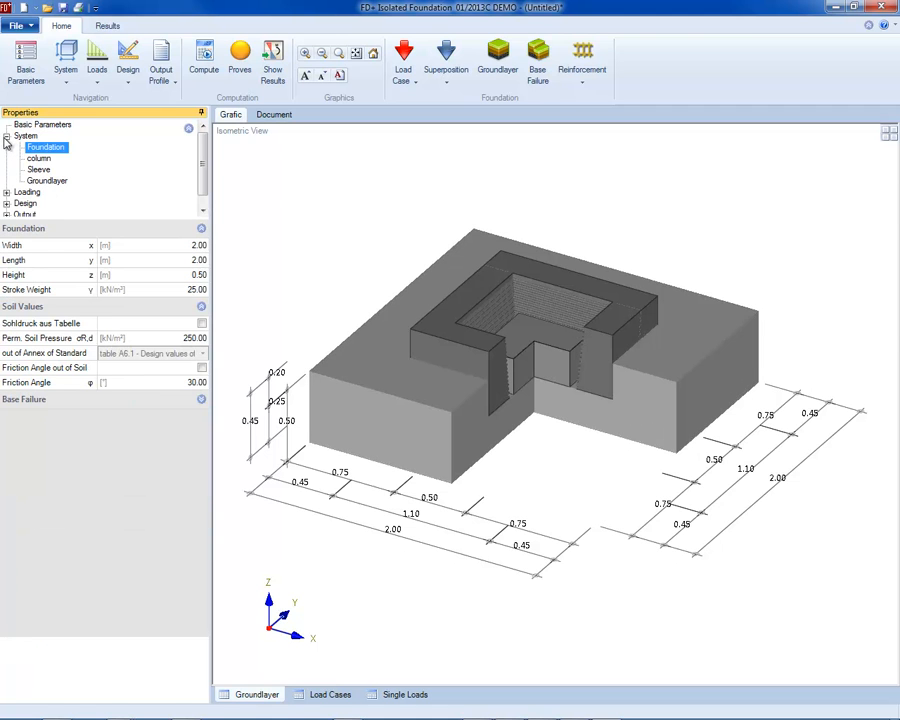
pyautogui.click(39, 169)
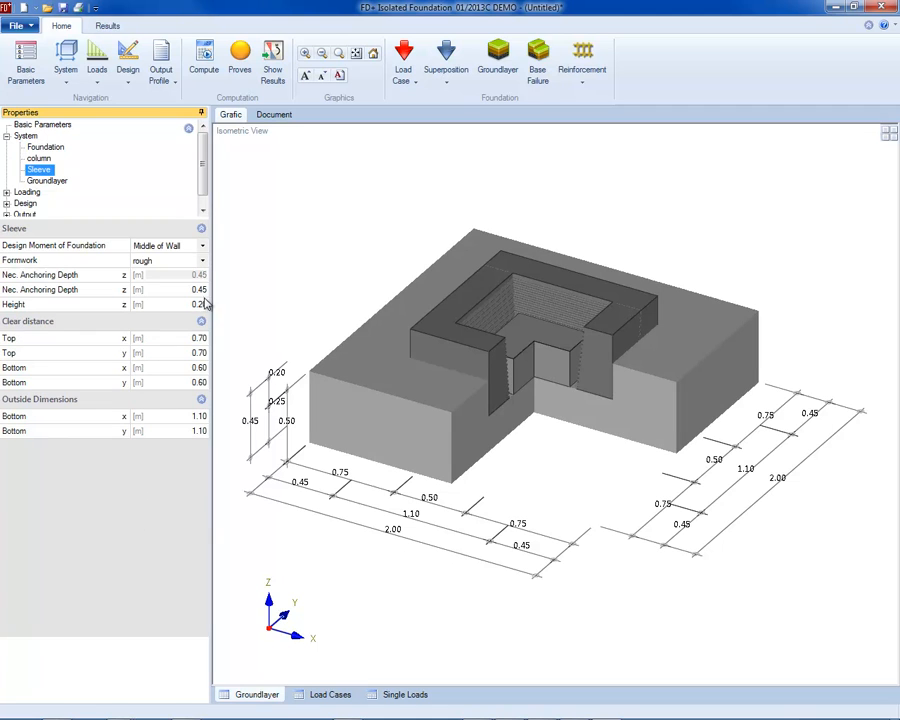
pyautogui.click(195, 289)
pyautogui.write('1')
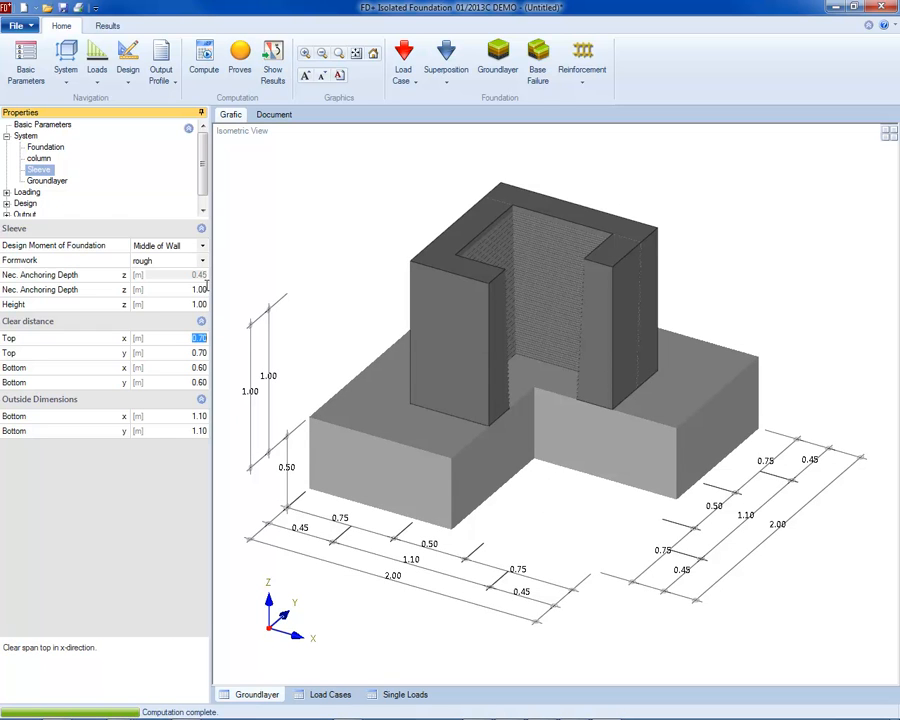
pyautogui.click(47, 181)
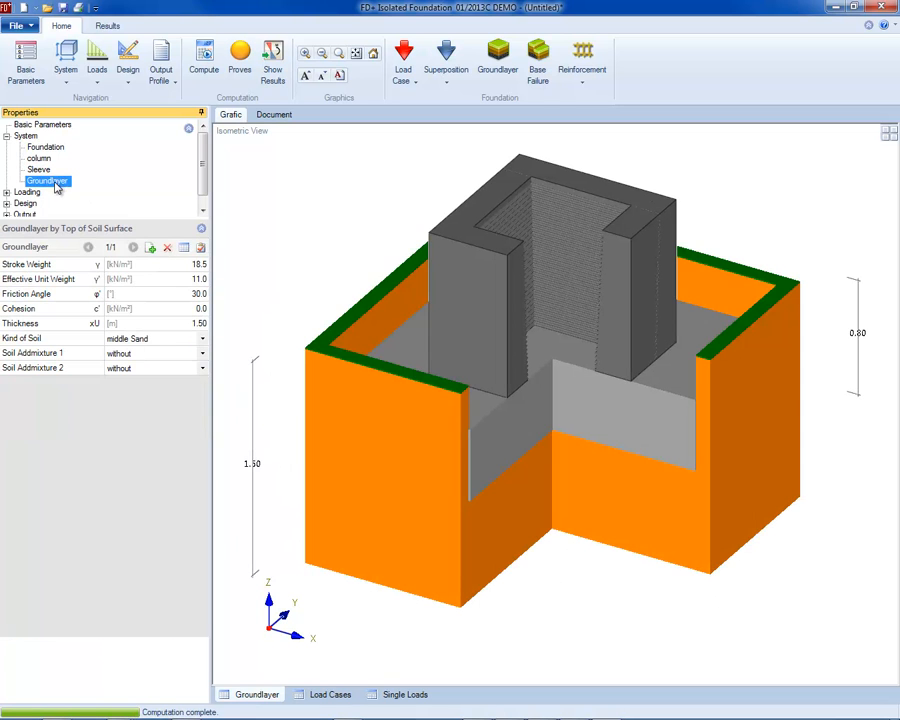
# Add soil layer 2 as fine gravel, 21.0 kN/m³ with cohesion 5.0.
pyautogui.click(150, 247)
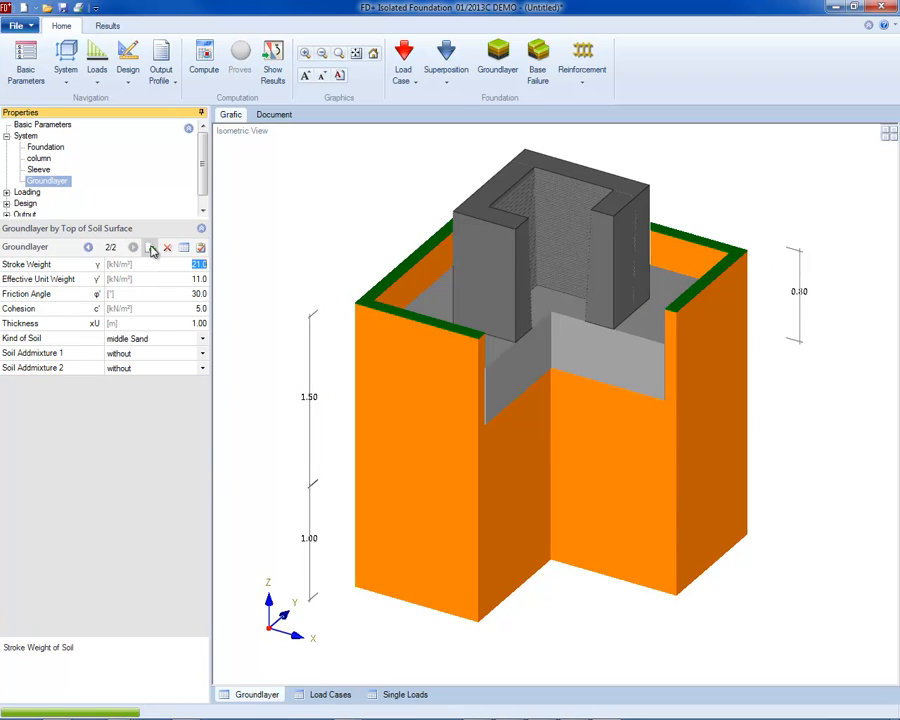
pyautogui.click(201, 338)
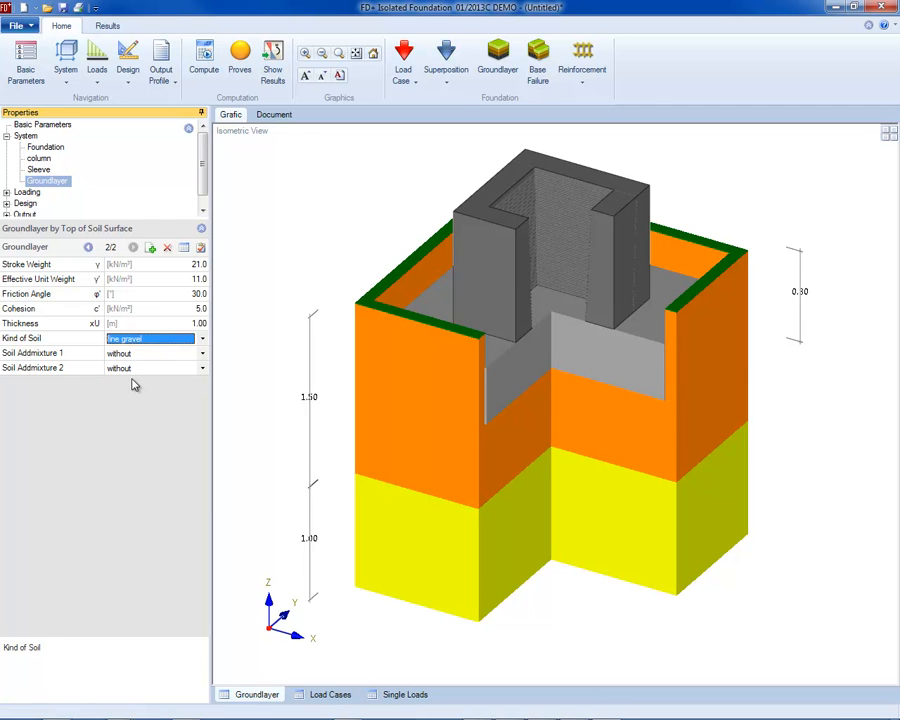
pyautogui.click(239, 55)
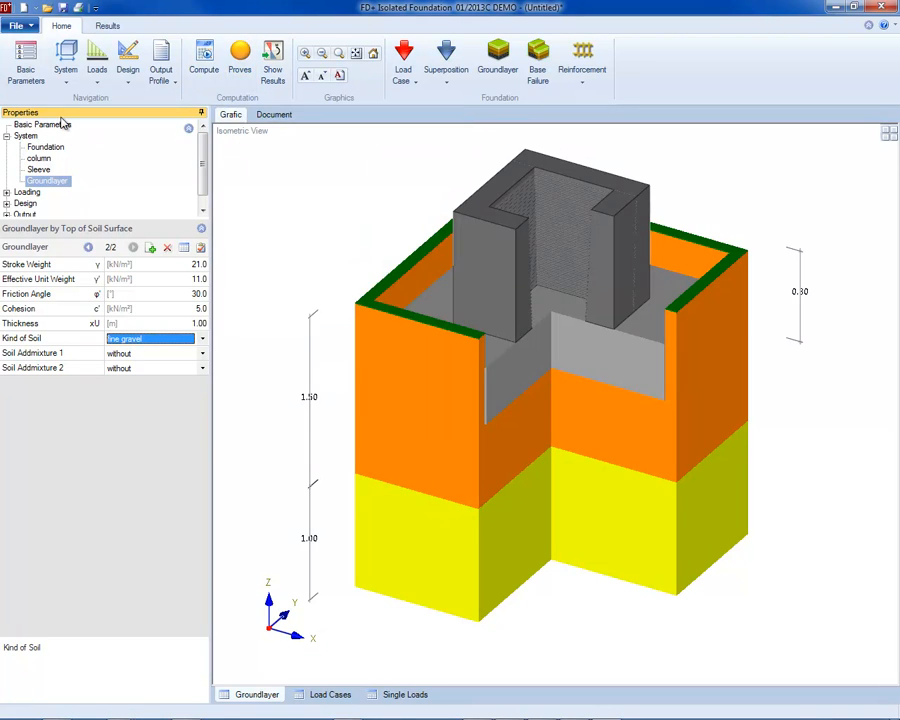
# Widen the foundation to 3.00 m and rerun the design proofs.
pyautogui.click(45, 147)
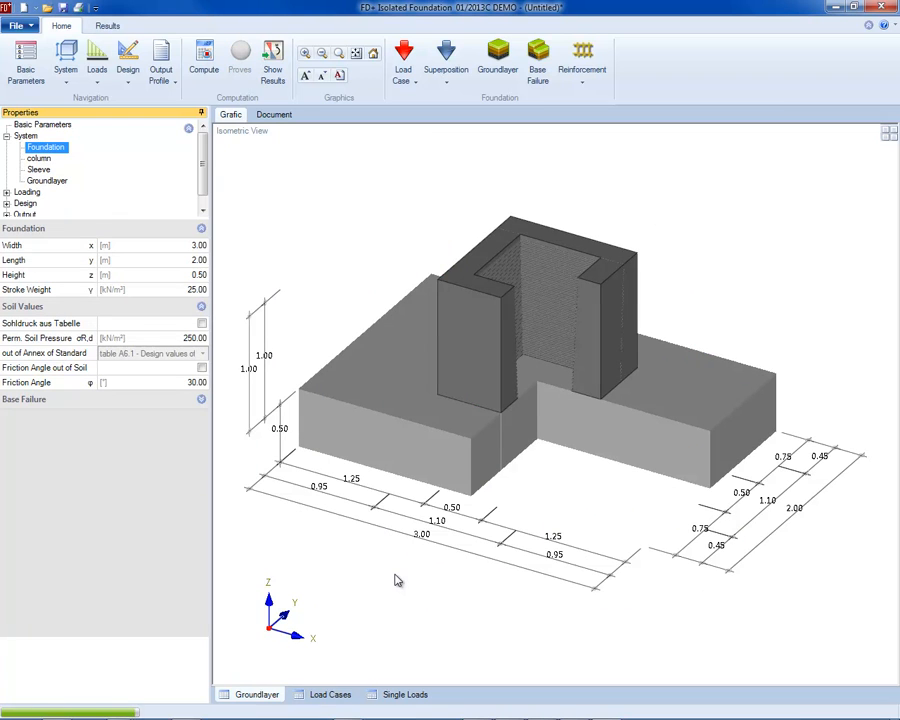
pyautogui.click(239, 57)
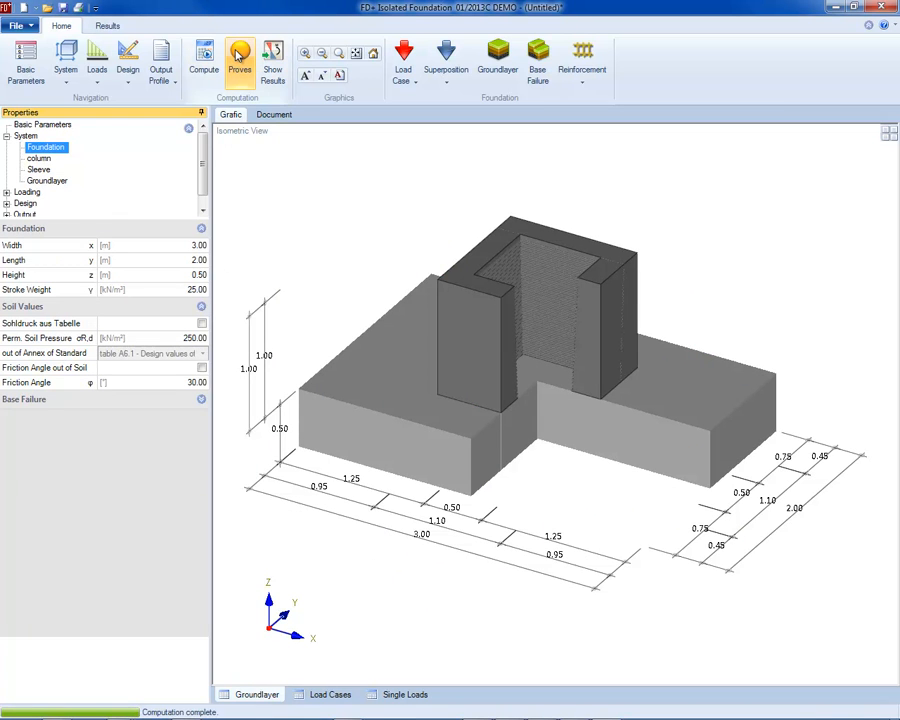
pyautogui.click(239, 60)
pyautogui.write('3')
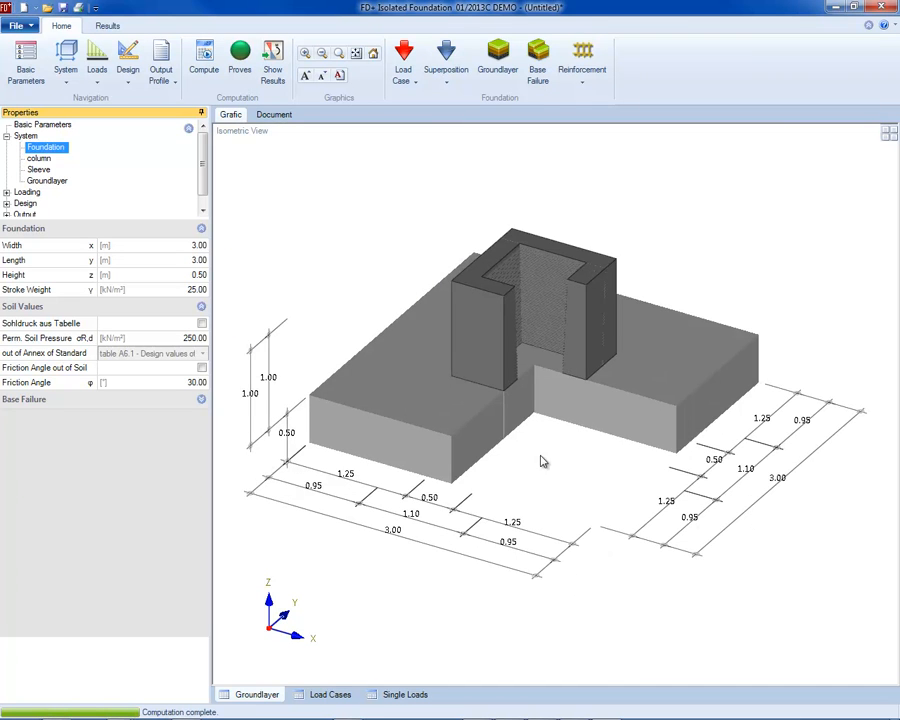
# Show Design > Reinforcement bottom with the Q188-A mats and required steel areas.
pyautogui.click(239, 55)
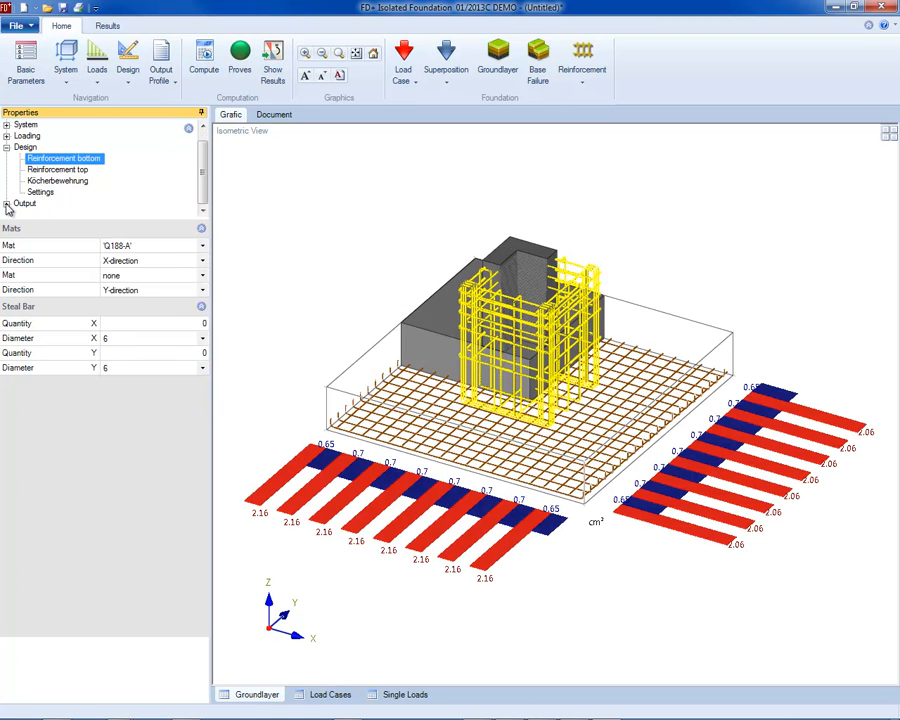
# Replace the mats with 11 Ø14 bars in both X and Y directions.
pyautogui.click(201, 246)
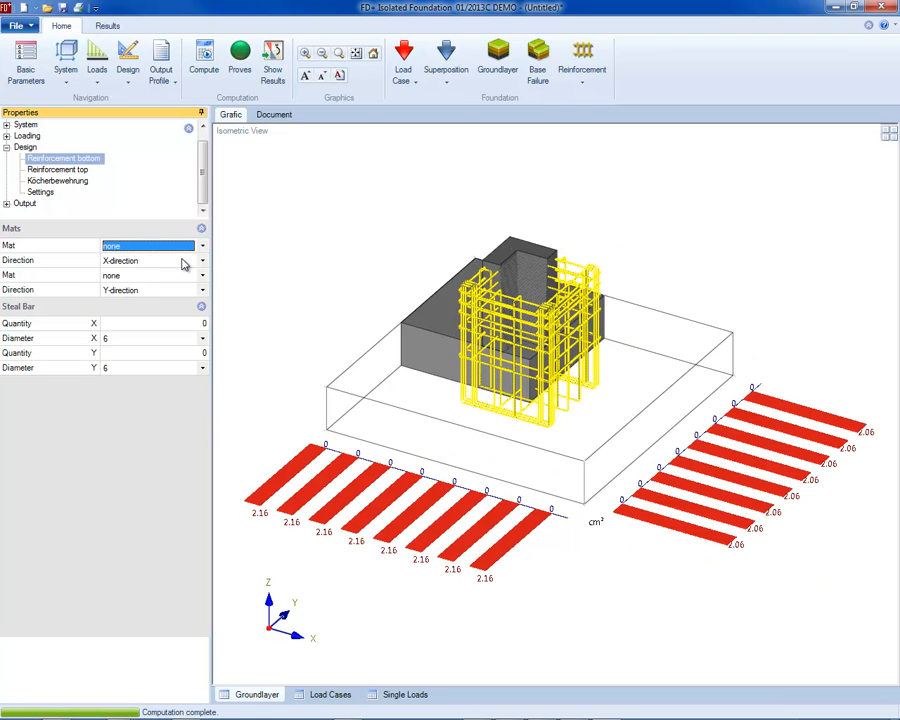
pyautogui.moveTo(178, 276)
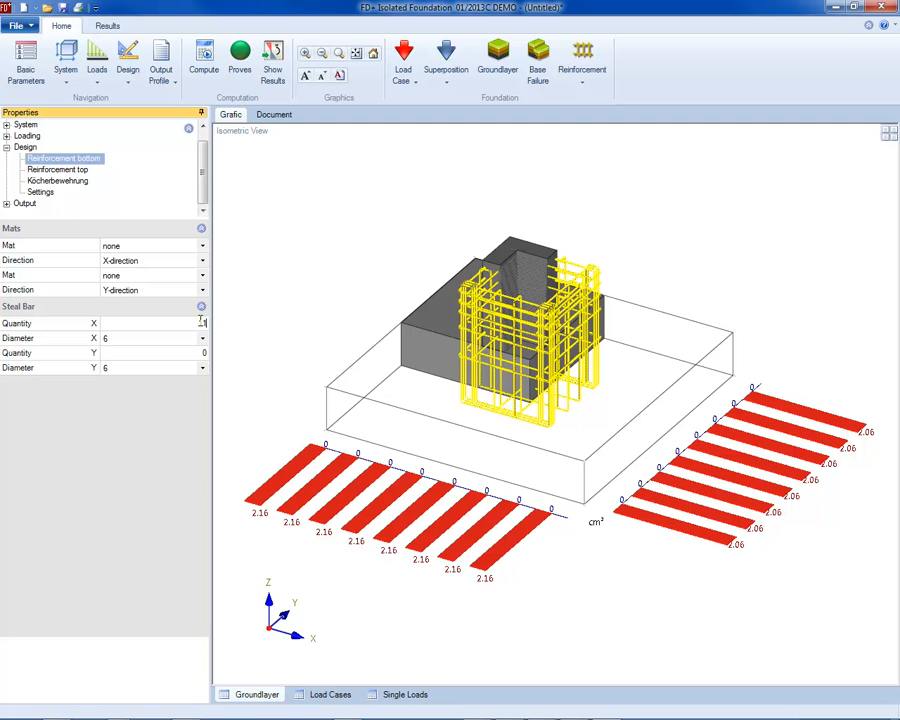
pyautogui.click(202, 338)
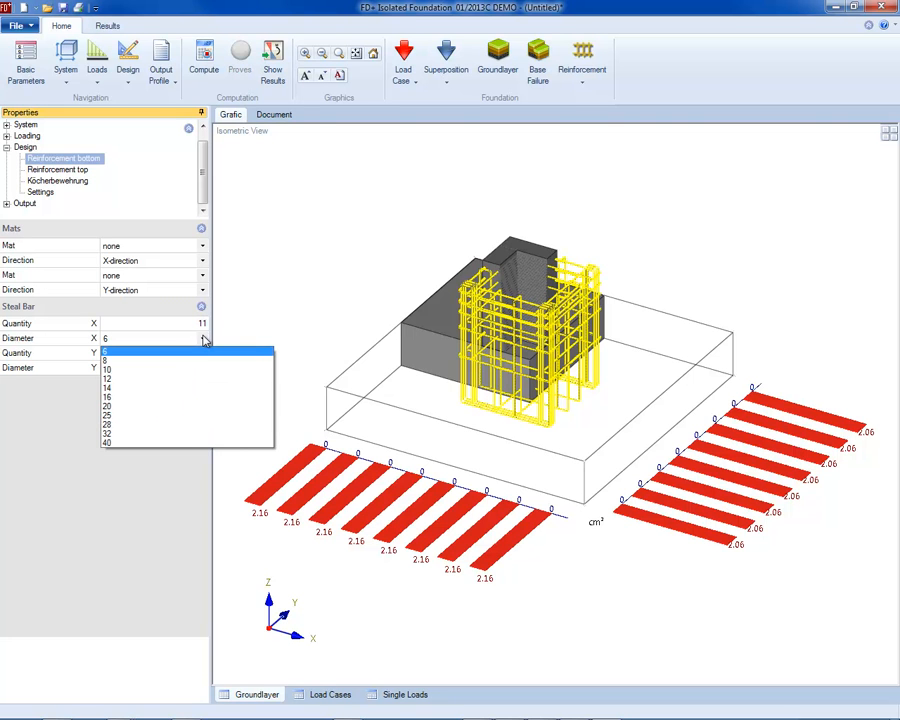
pyautogui.click(106, 388)
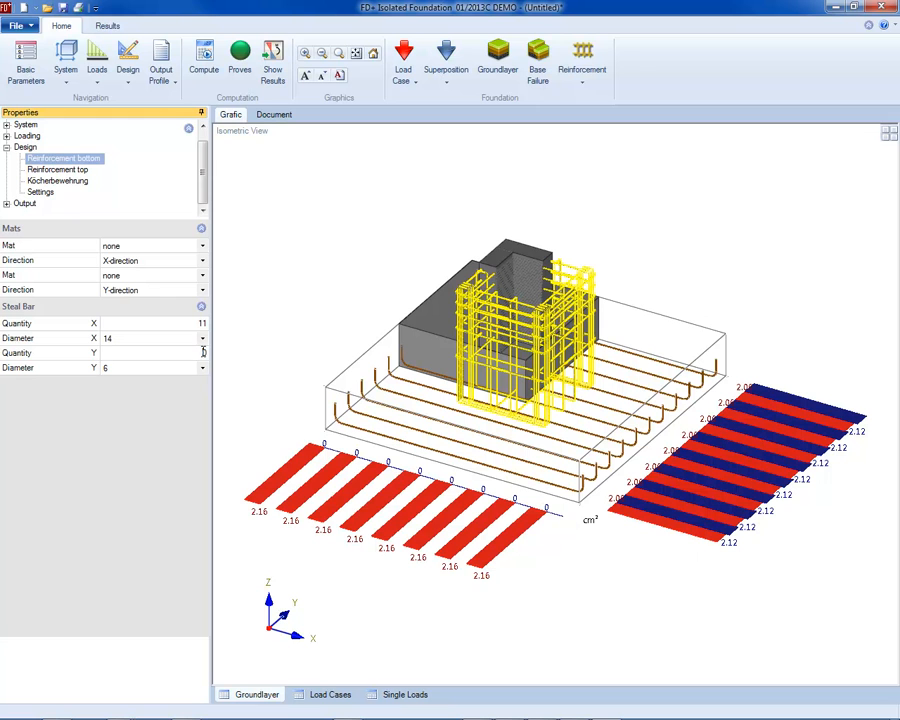
pyautogui.click(150, 353)
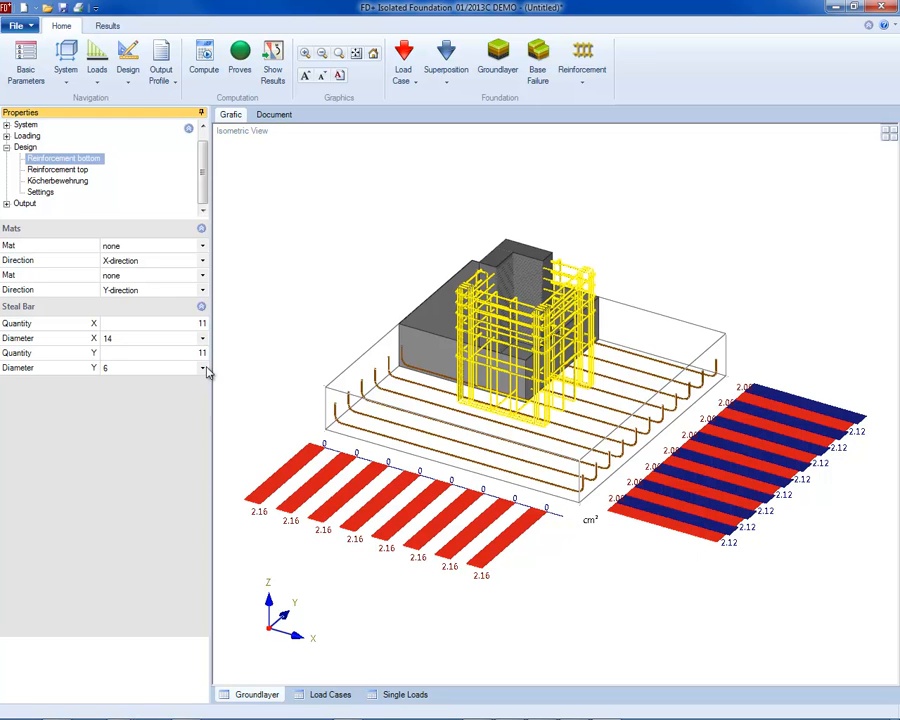
pyautogui.click(202, 368)
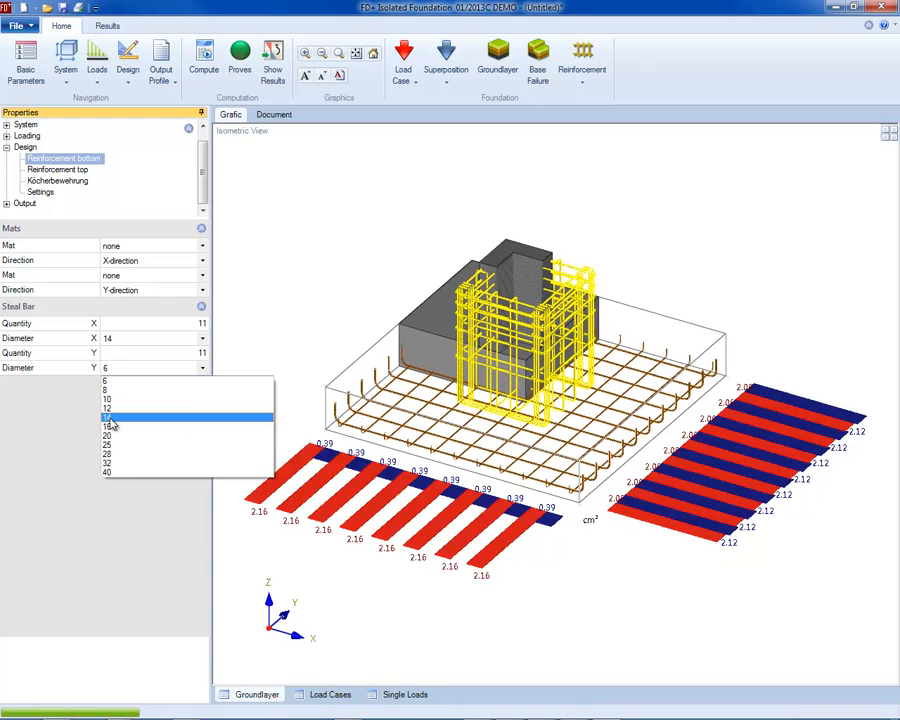
pyautogui.click(107, 418)
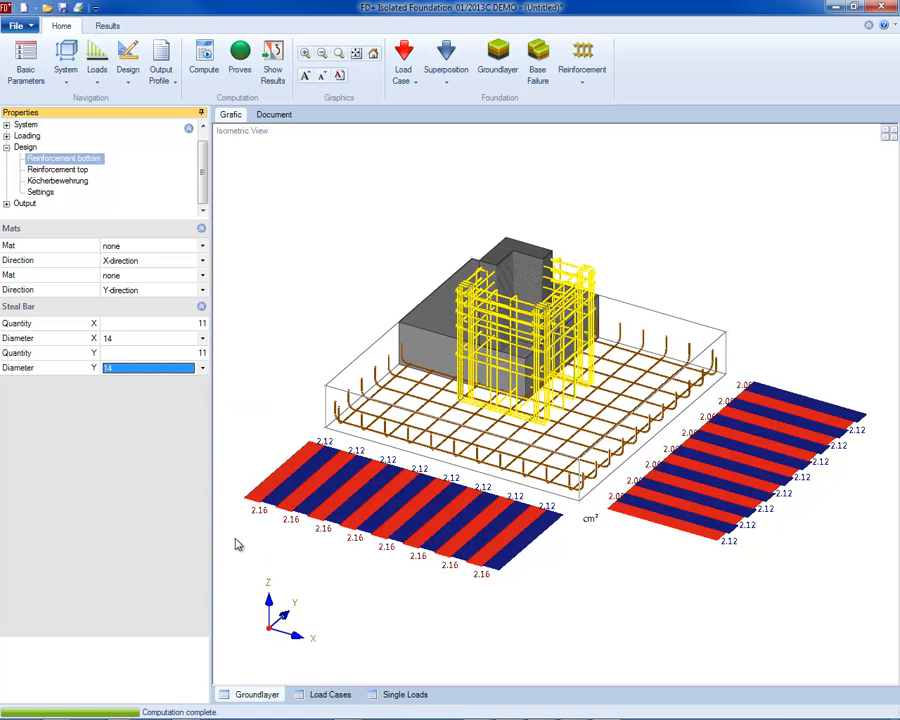
pyautogui.moveTo(447, 562)
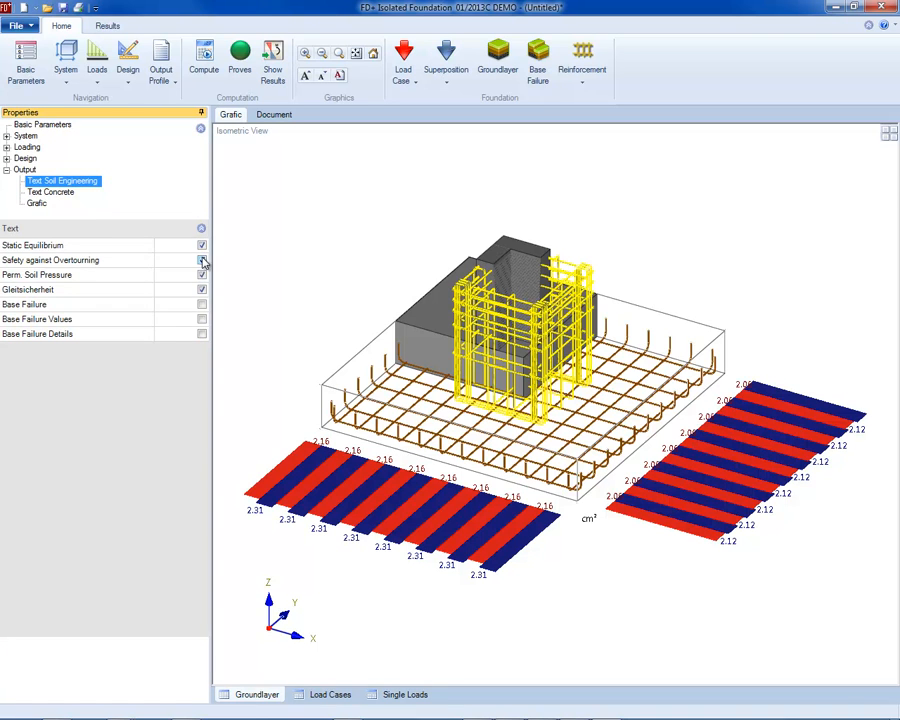
# Toggle overturning safety, list of actions, and the cut-out system graphic in output.
pyautogui.click(51, 192)
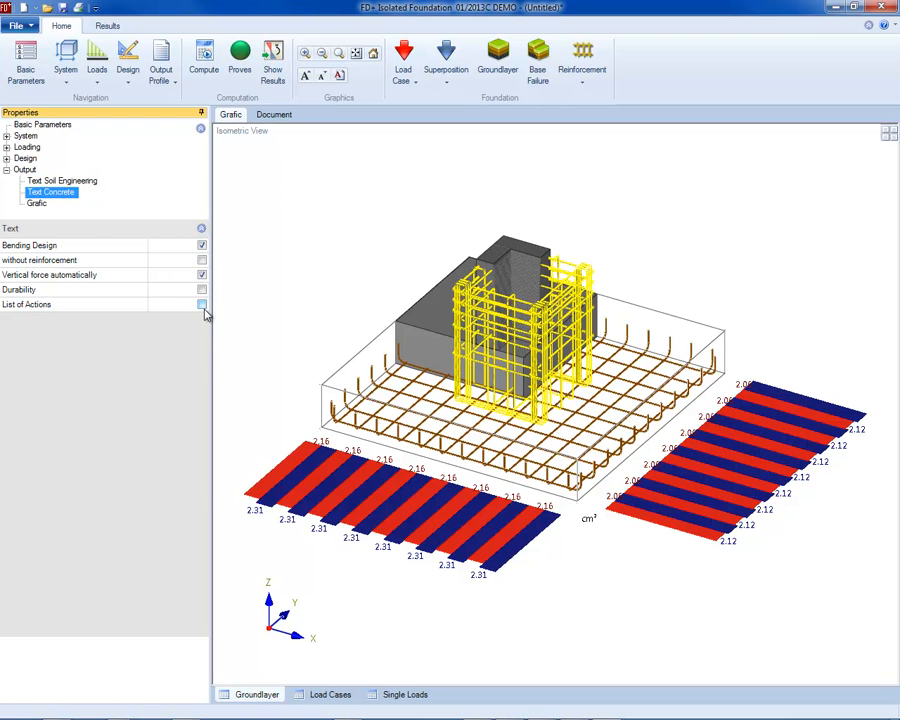
pyautogui.click(37, 203)
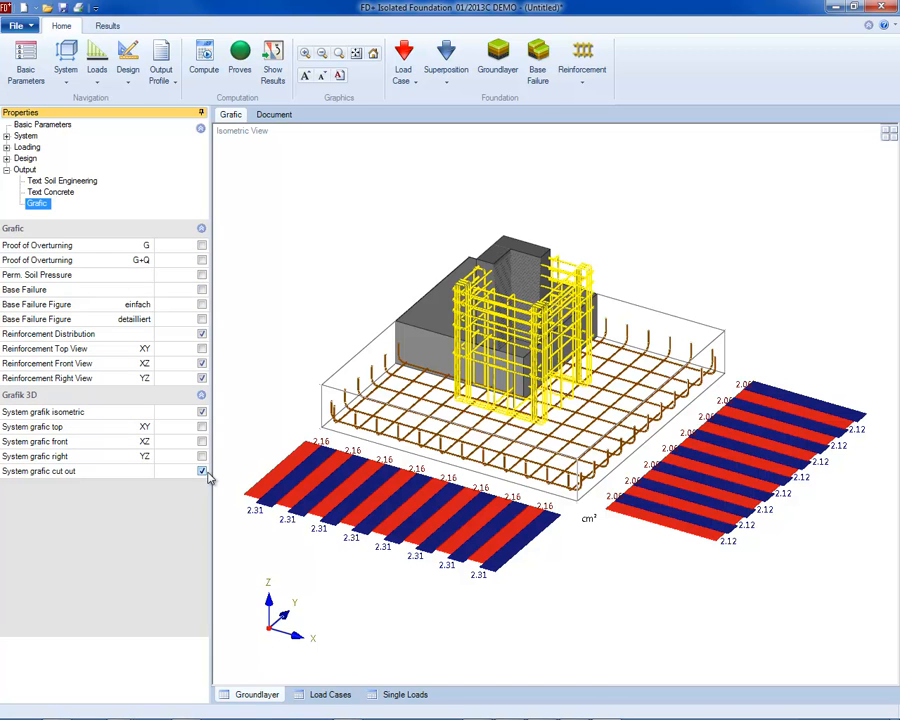
pyautogui.click(274, 114)
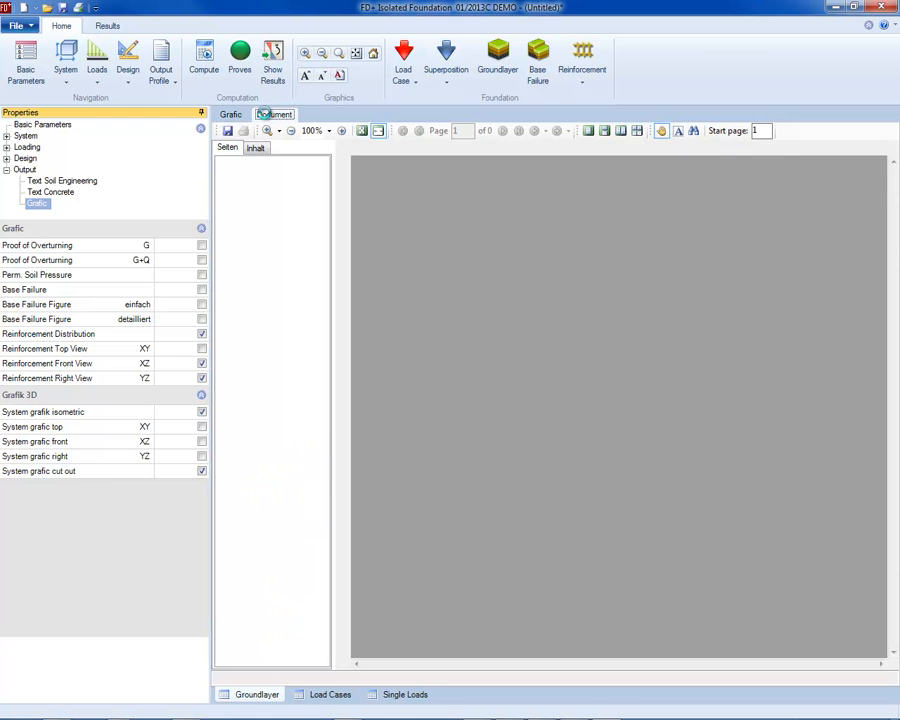
# Preview the report document and scroll through all four pages.
pyautogui.click(274, 114)
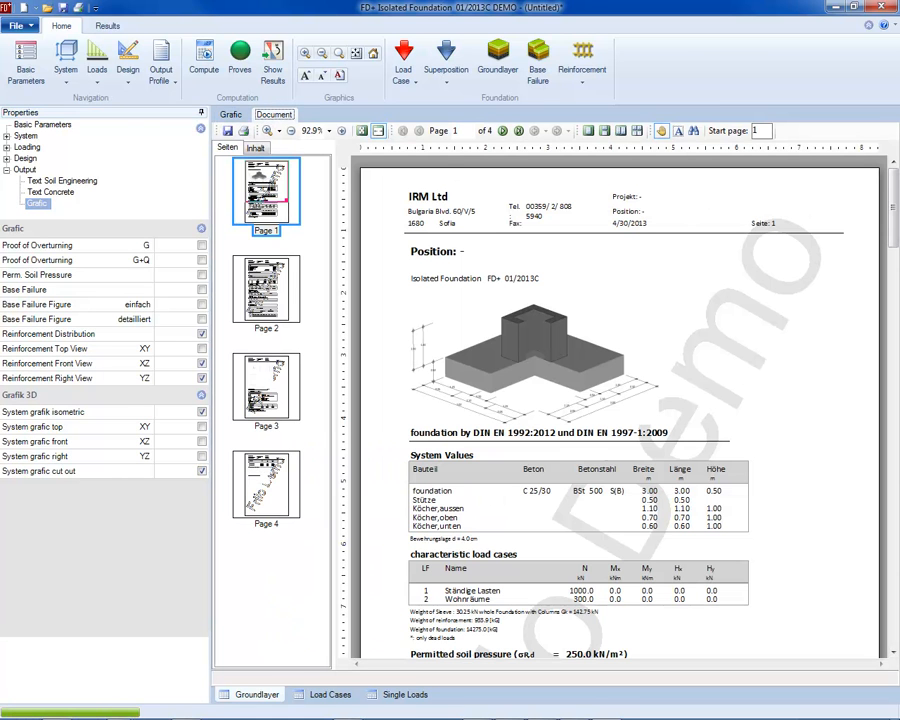
pyautogui.scroll(-3)
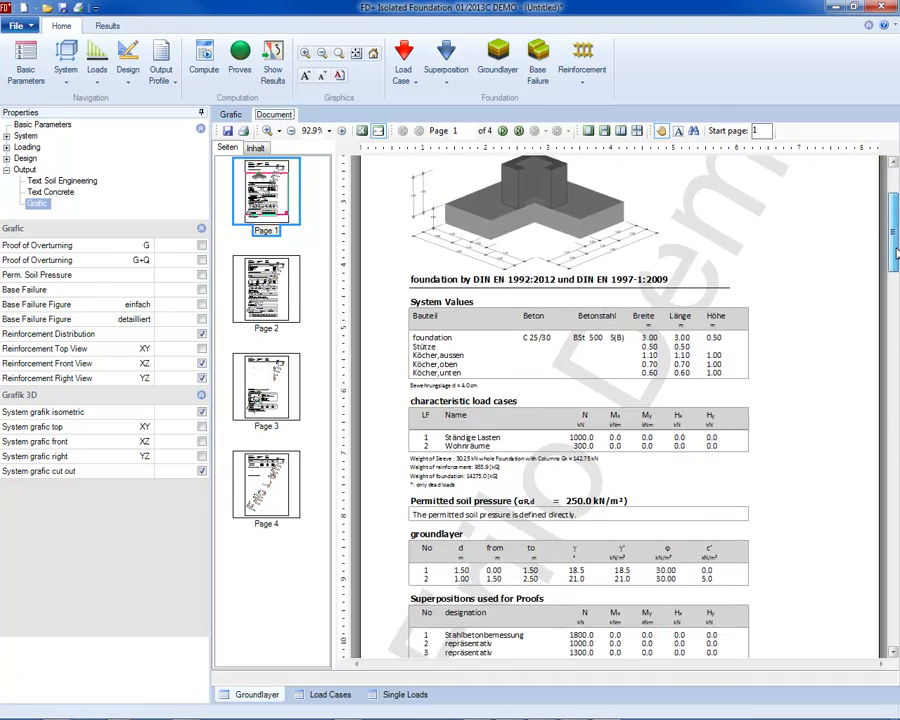
pyautogui.scroll(-3)
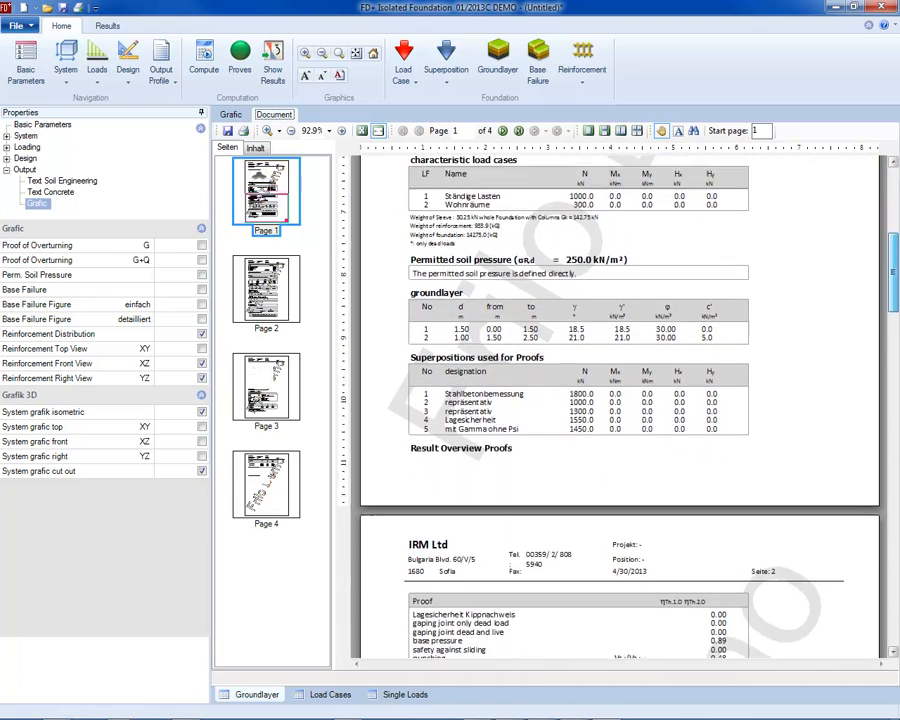
pyautogui.click(266, 290)
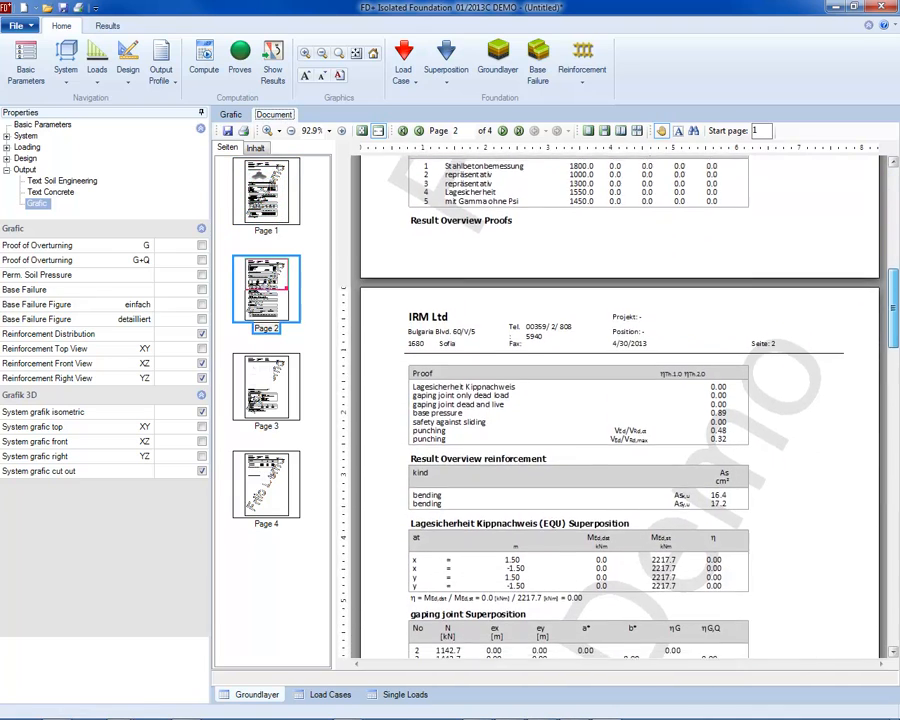
pyautogui.scroll(-3)
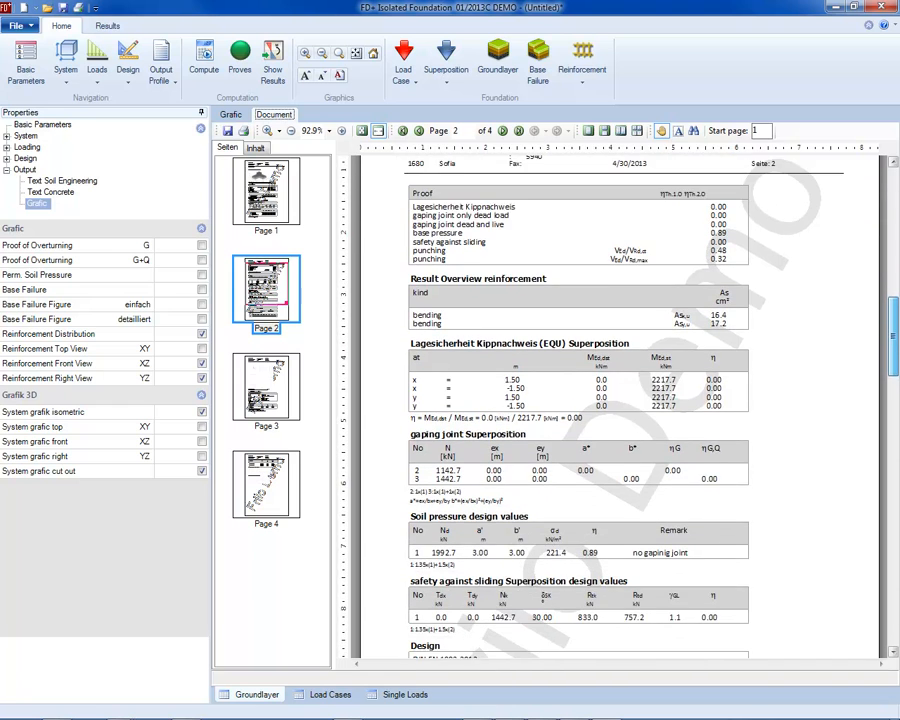
pyautogui.scroll(-3)
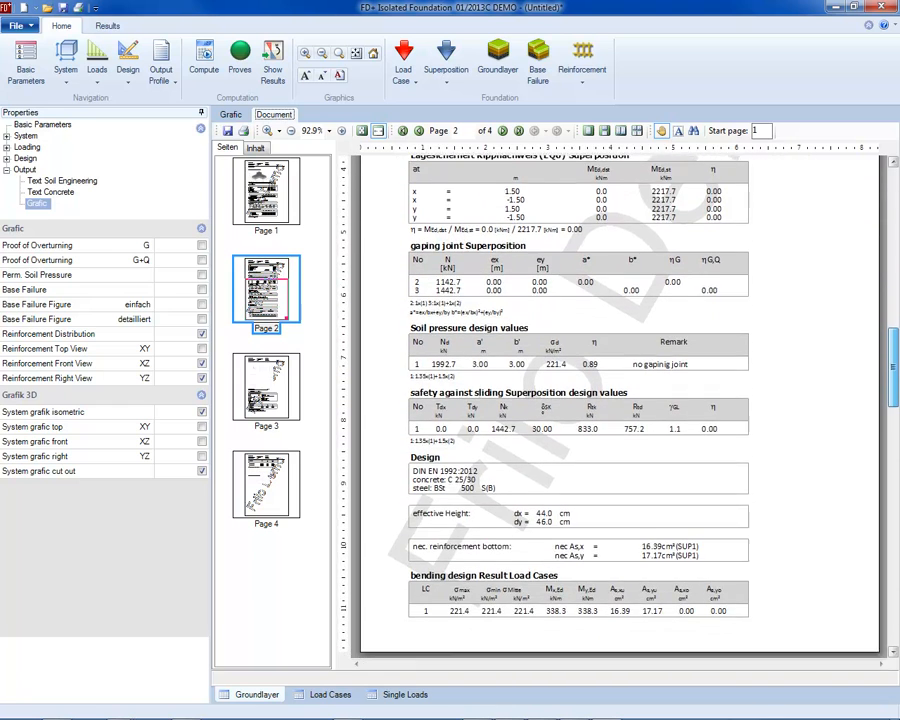
pyautogui.scroll(-3)
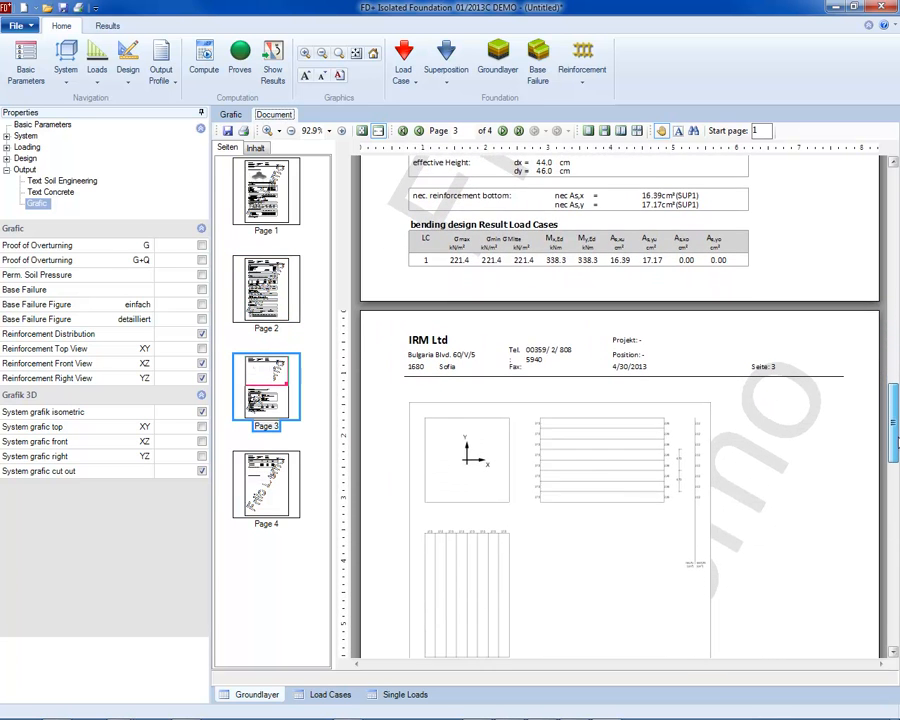
pyautogui.scroll(-3)
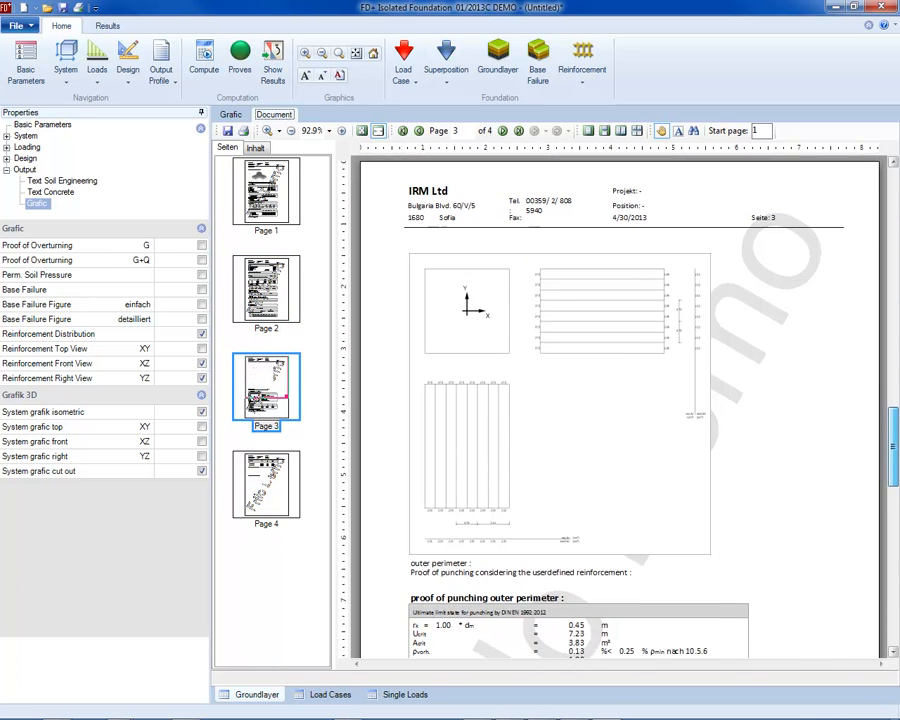
pyautogui.scroll(-3)
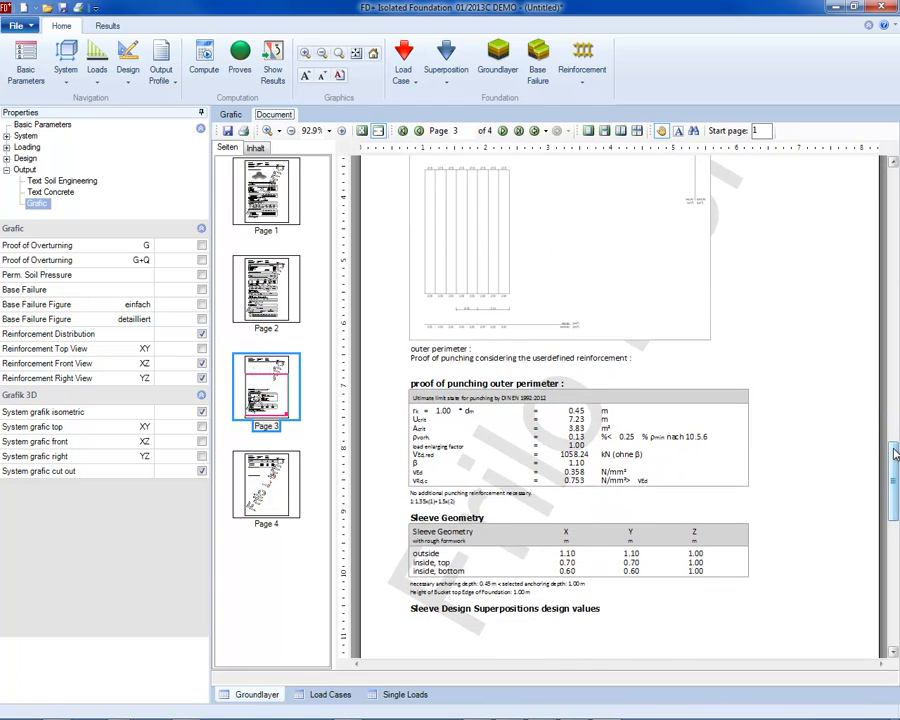
pyautogui.scroll(-3)
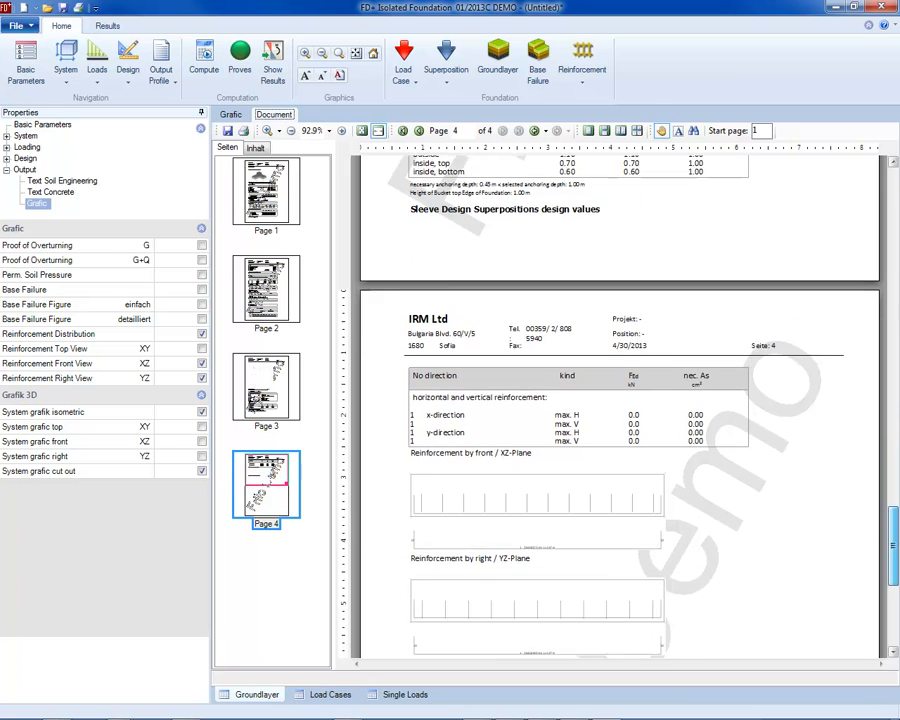
pyautogui.scroll(-3)
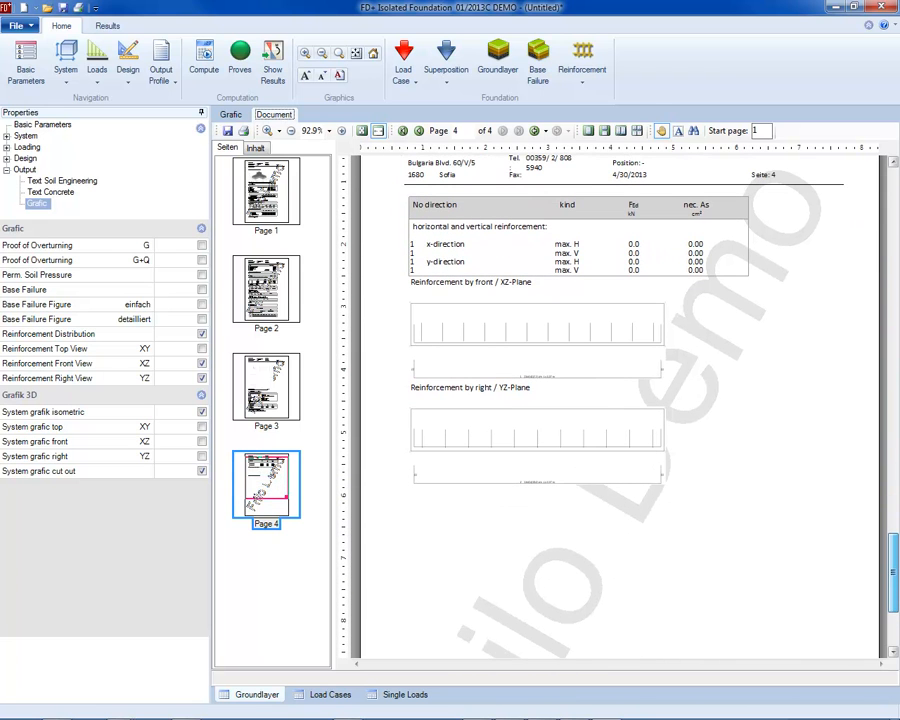
# Start exporting the FD+ report as a Rich Text (Word) file via File > Export.
pyautogui.click(16, 25)
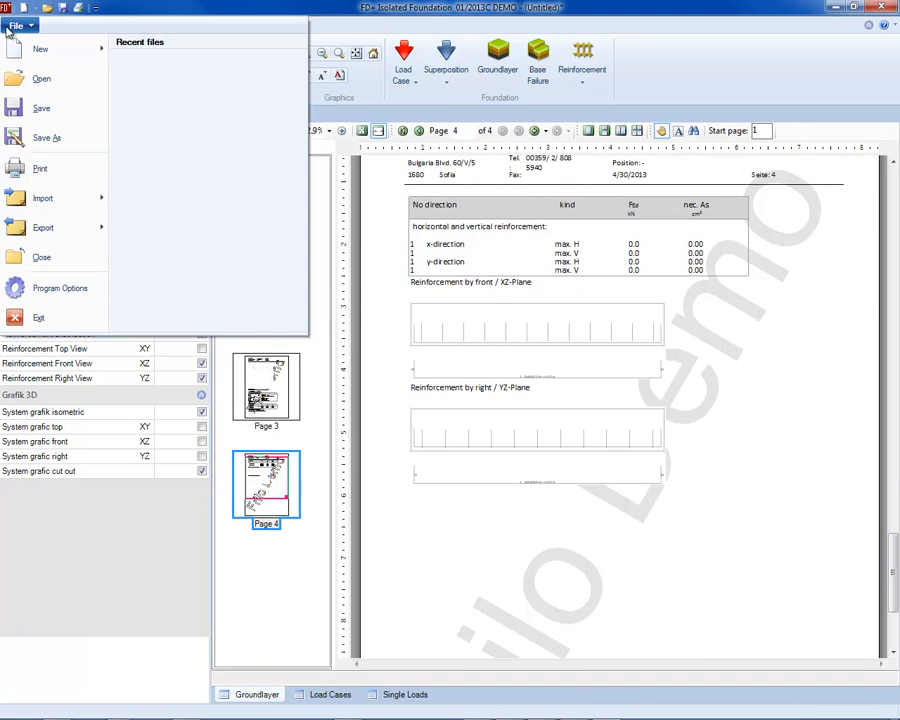
pyautogui.click(43, 227)
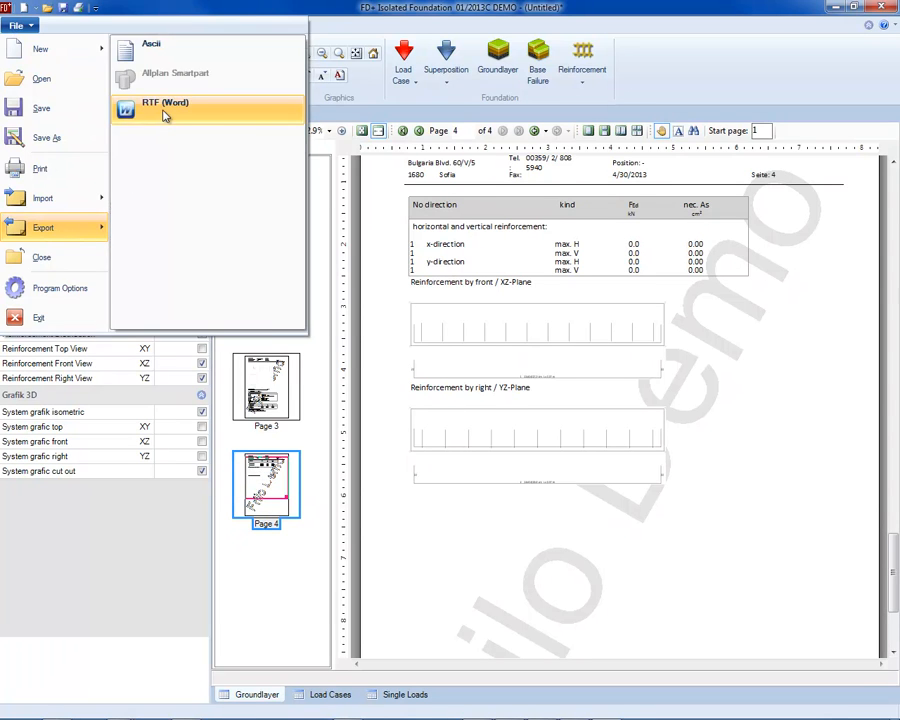
pyautogui.click(164, 108)
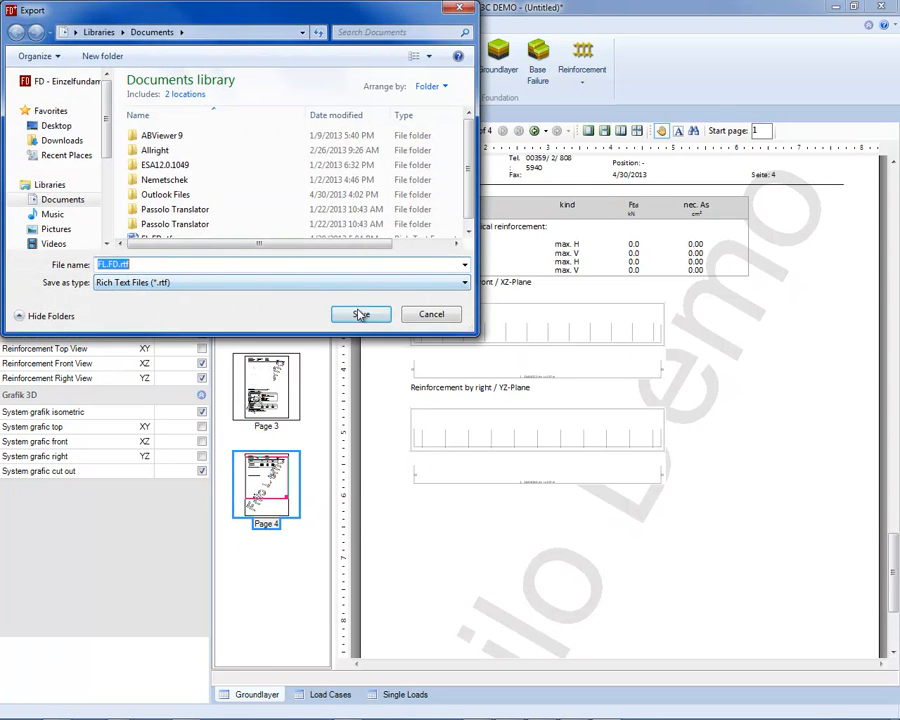